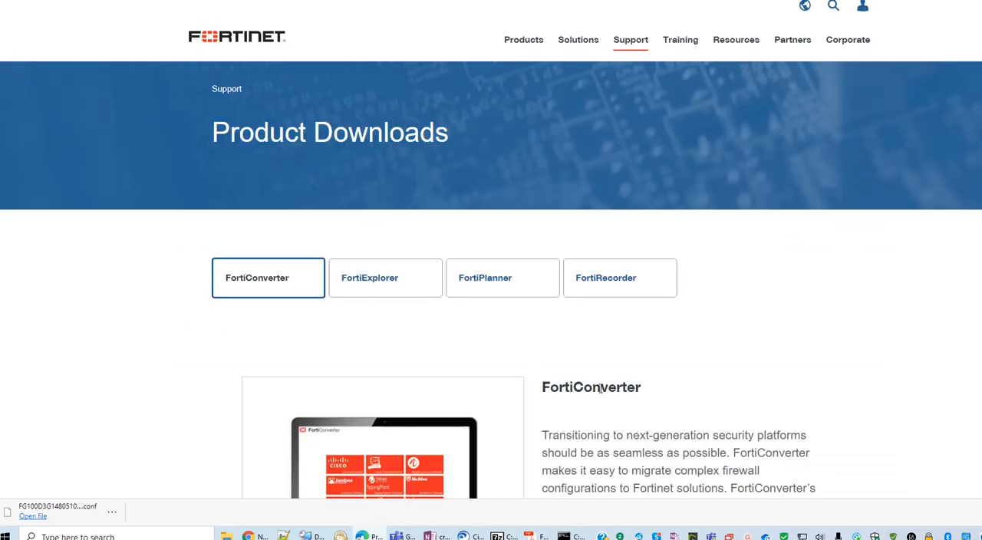
- Scroll through the FortiConverter overview on the Product Downloads page
scroll(down, 3)
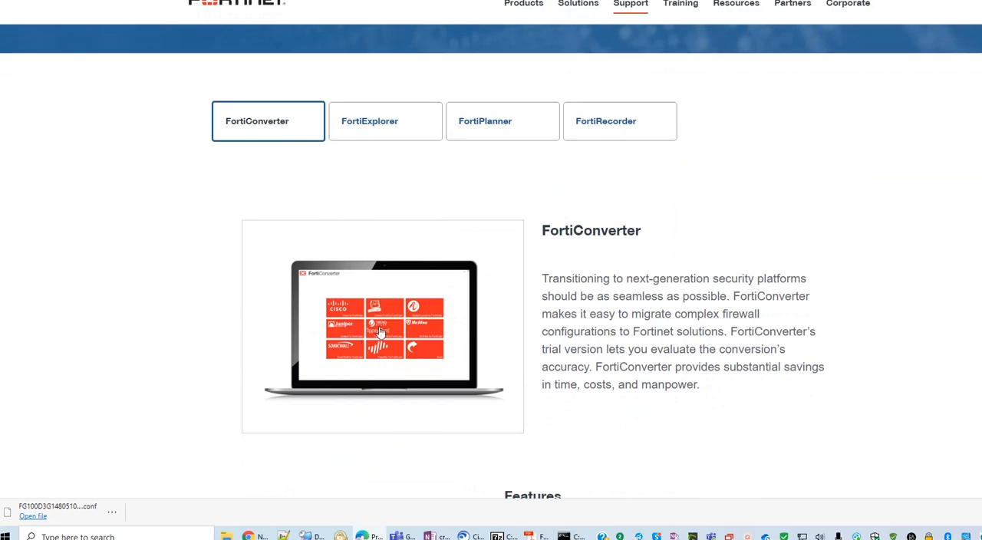
mouse_move(596, 232)
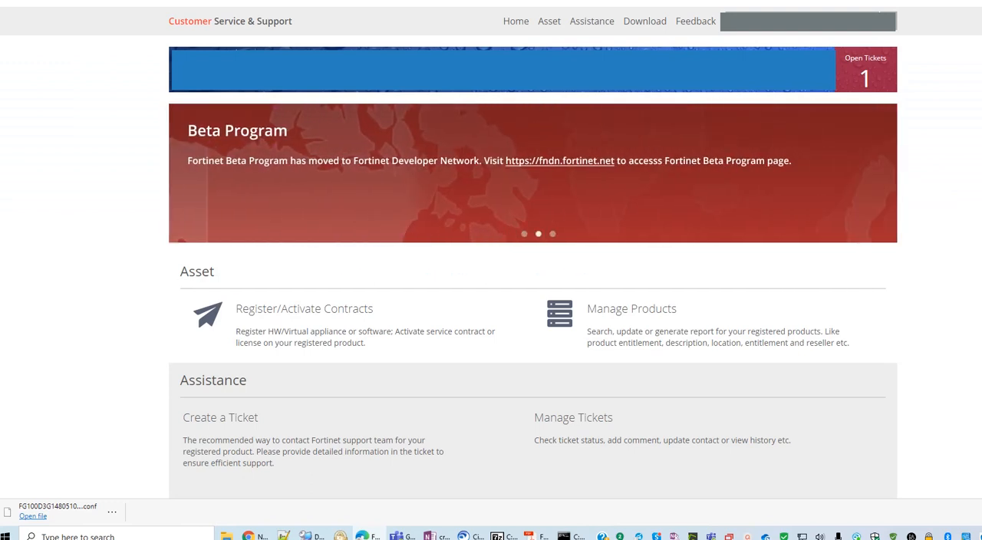
mouse_move(227, 12)
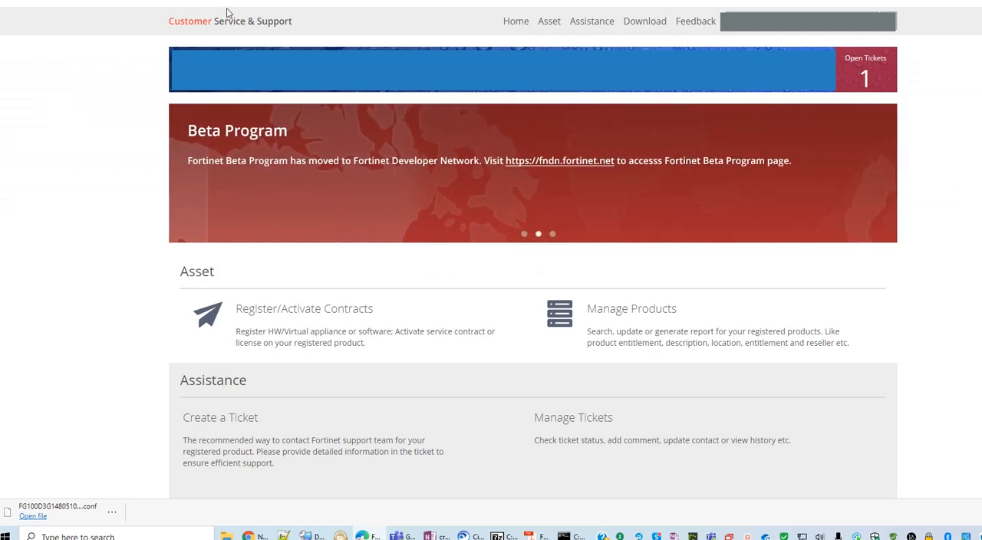
- Go to Download > Firmware Images in the support portal navigation
click(550, 22)
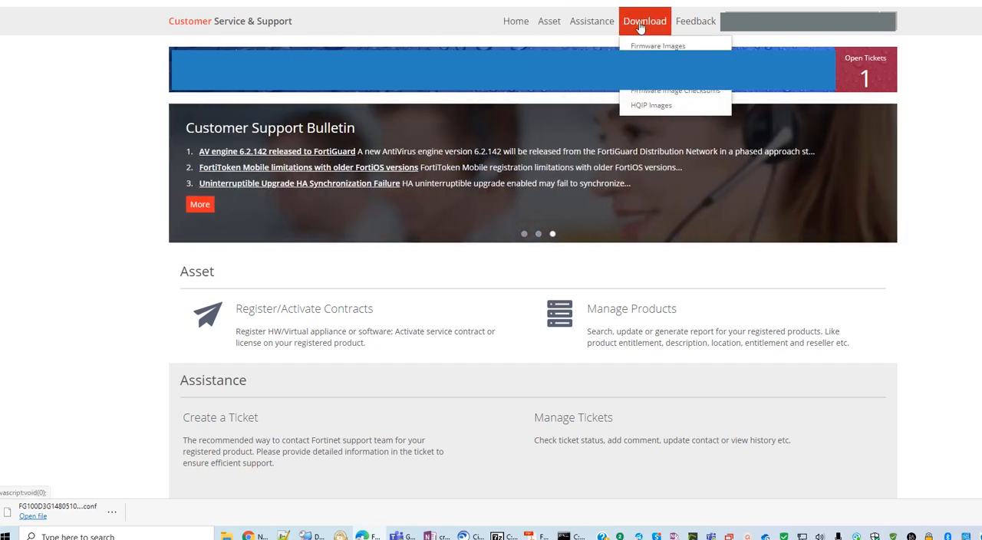
mouse_move(656, 46)
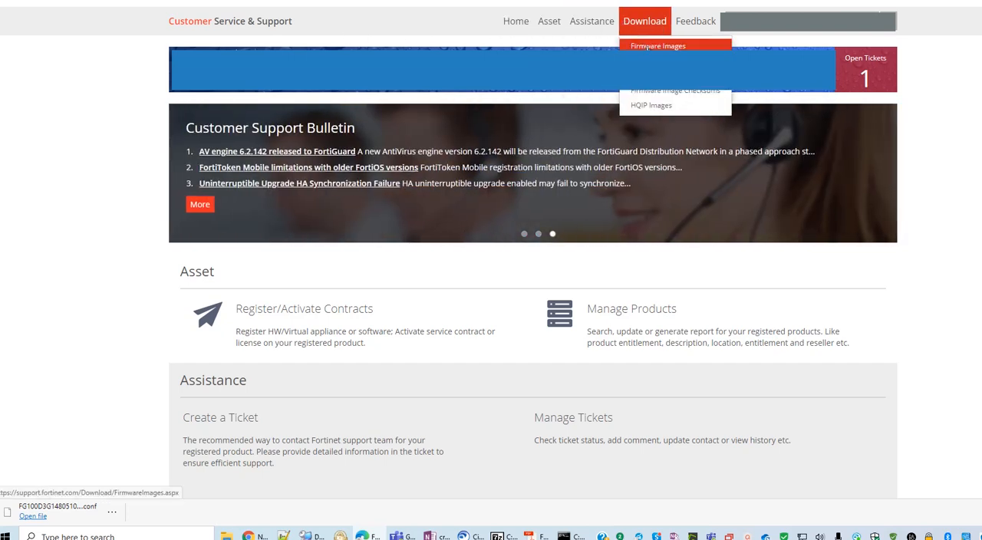
click(657, 46)
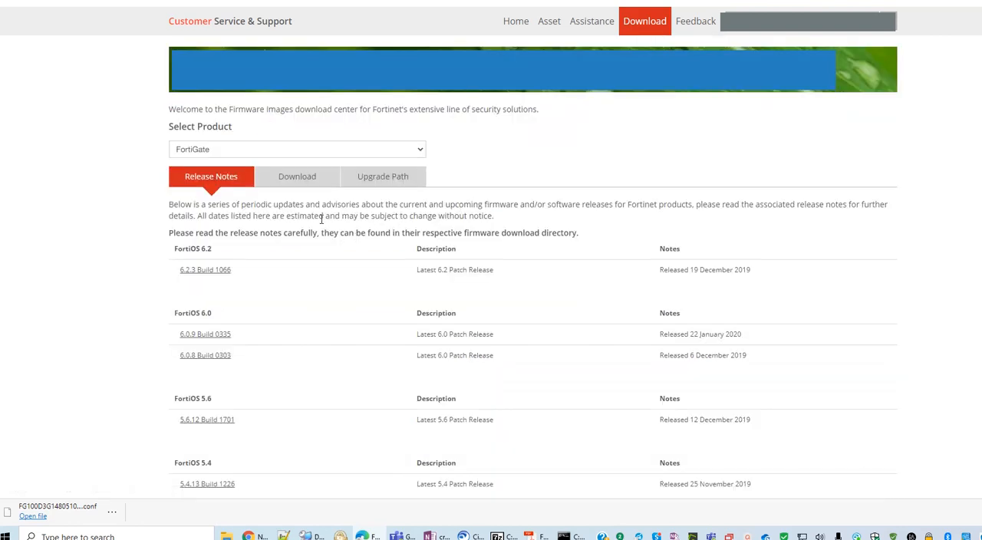
- Select FortiConverter as the product and show its Download area with v4.00 and v5.00 folders
click(297, 149)
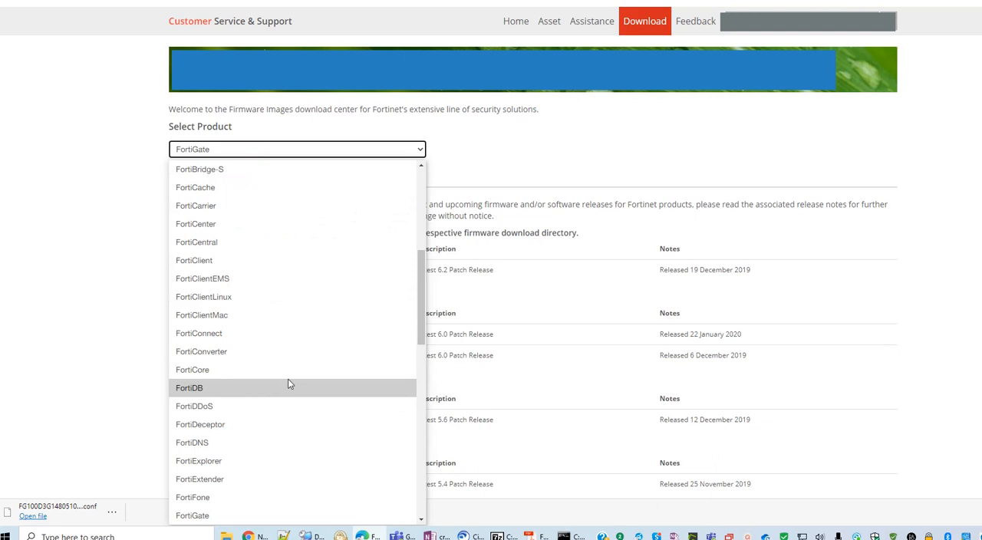
mouse_move(280, 405)
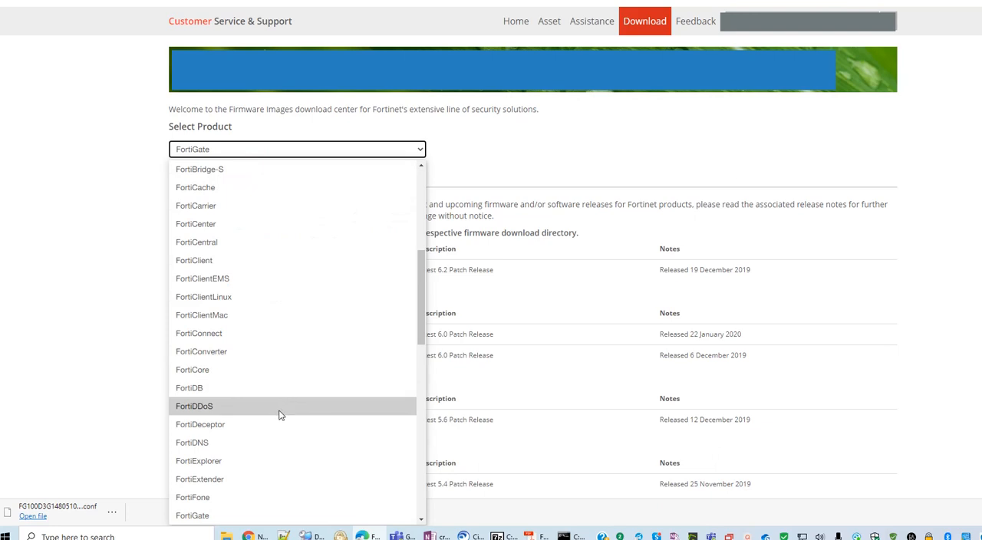
mouse_move(244, 322)
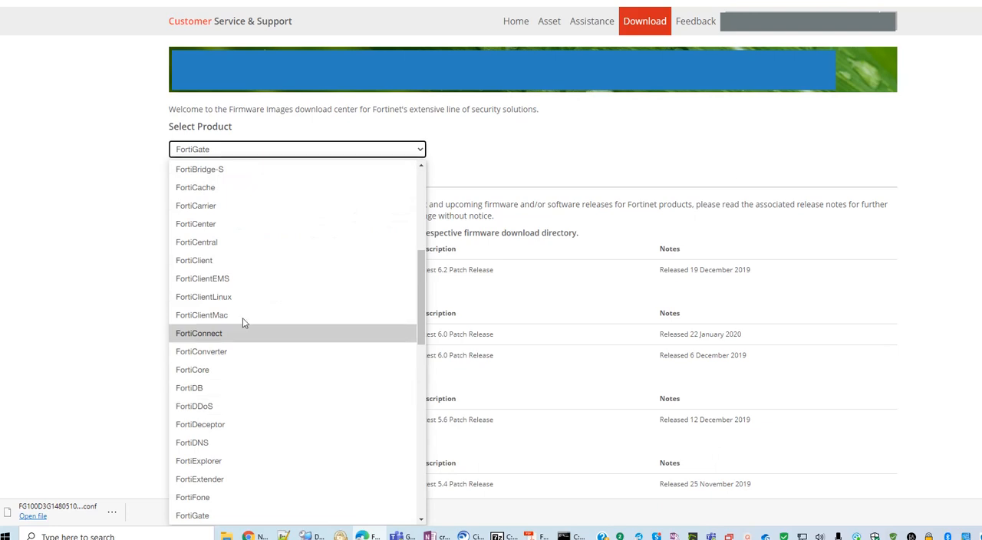
mouse_move(246, 351)
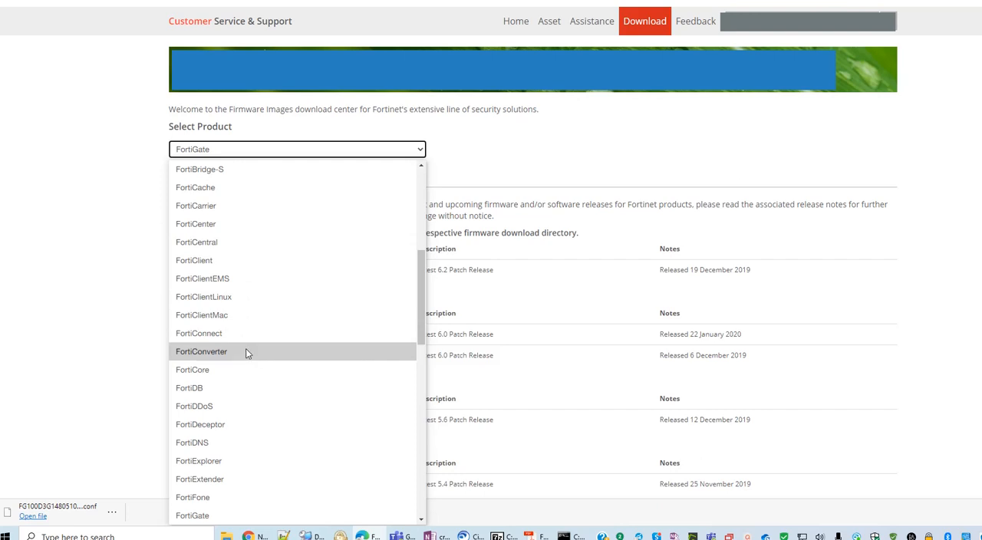
click(202, 351)
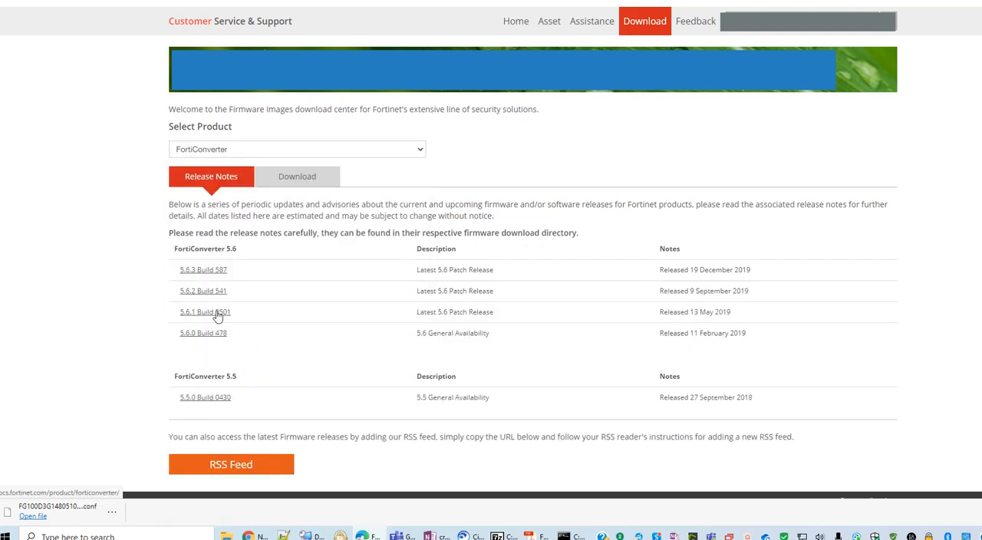
mouse_move(209, 338)
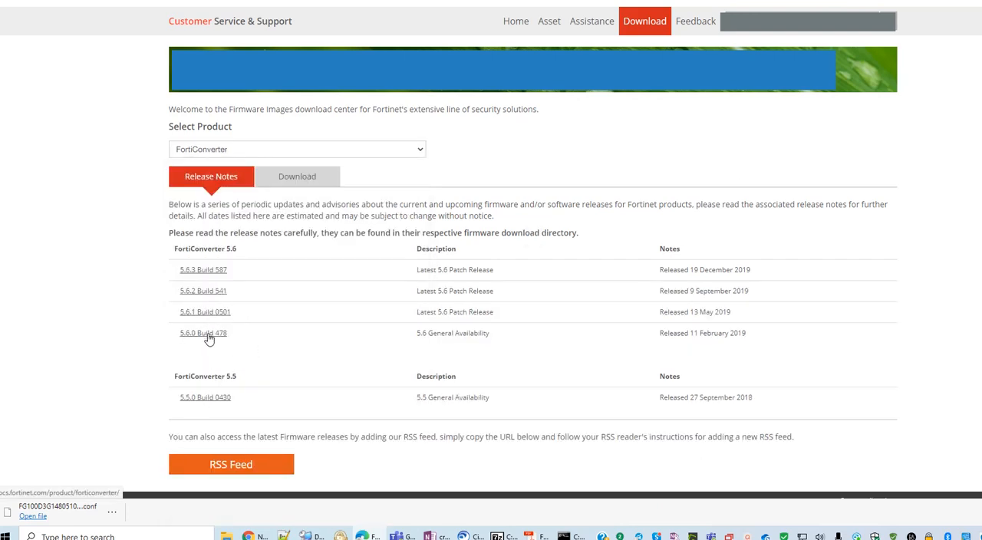
click(297, 175)
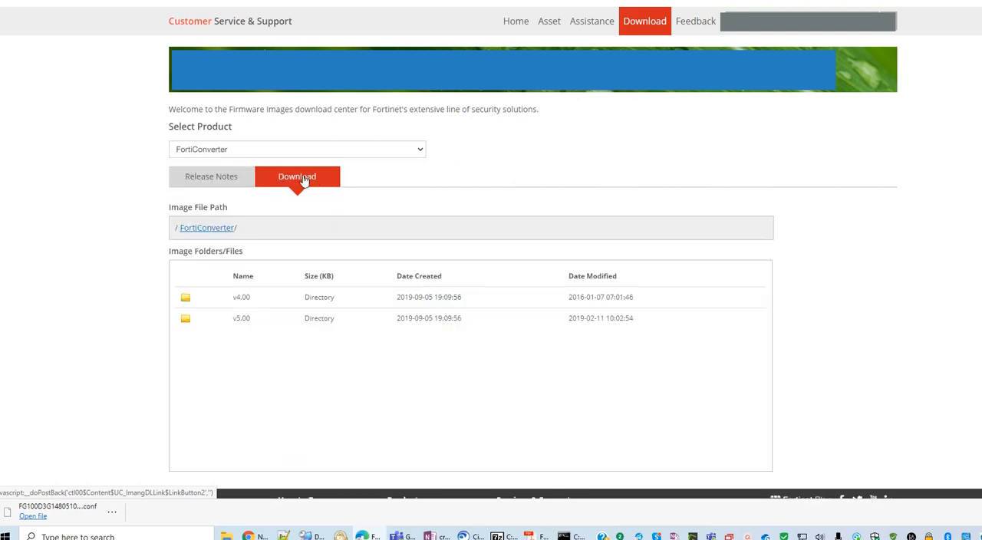
- Drill into the v5.00 > 5.6 > 5.6.3 folders to list the FortiConverter 5.6.3 installers
click(241, 317)
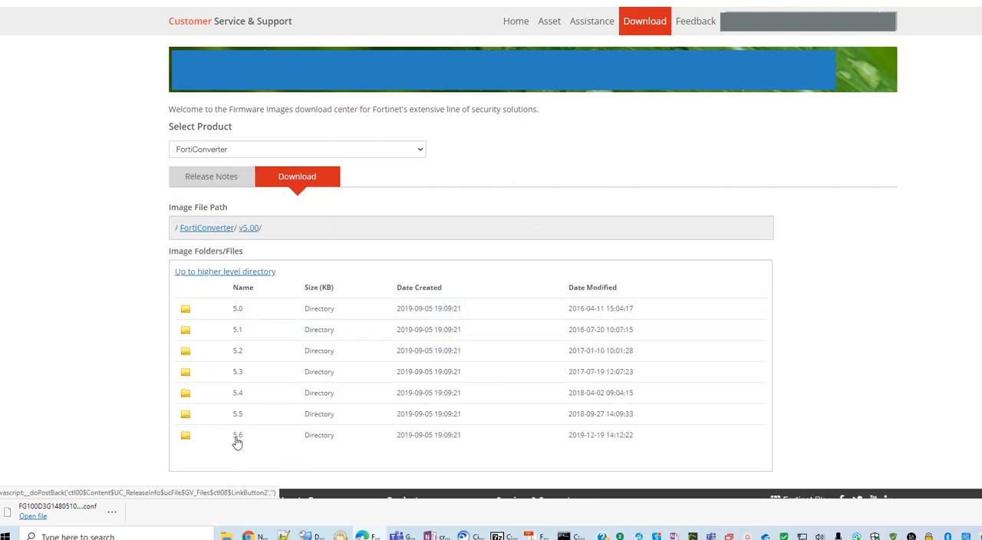
scroll(down, 3)
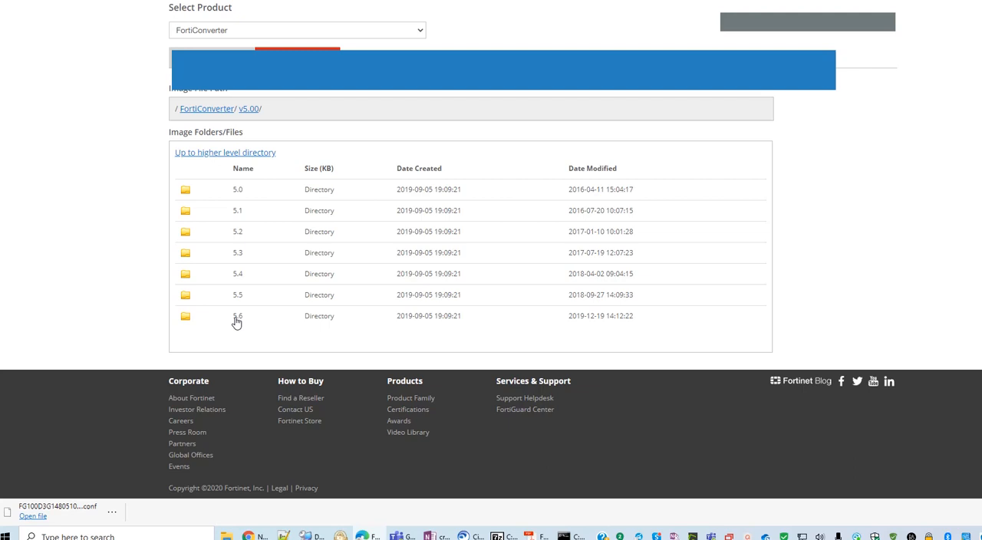
click(237, 317)
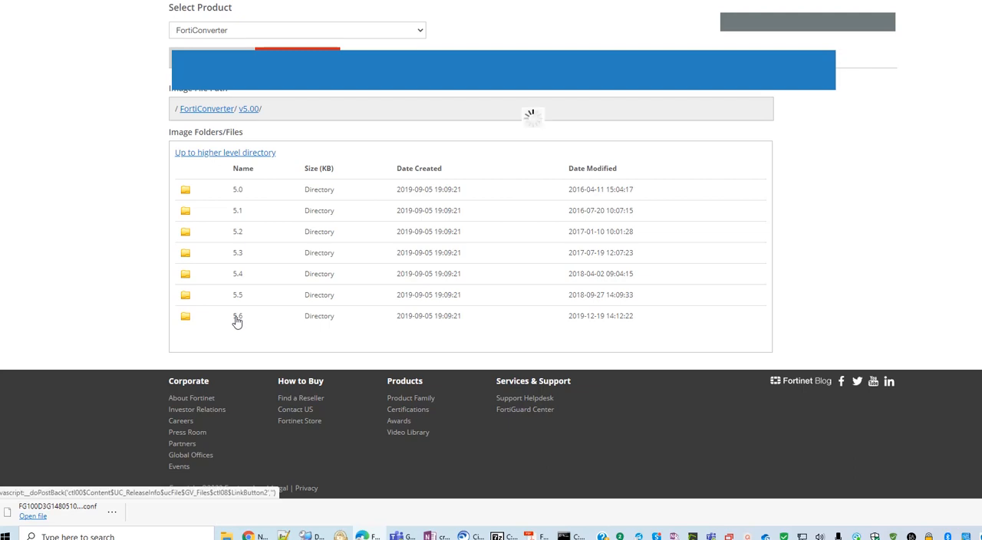
click(238, 317)
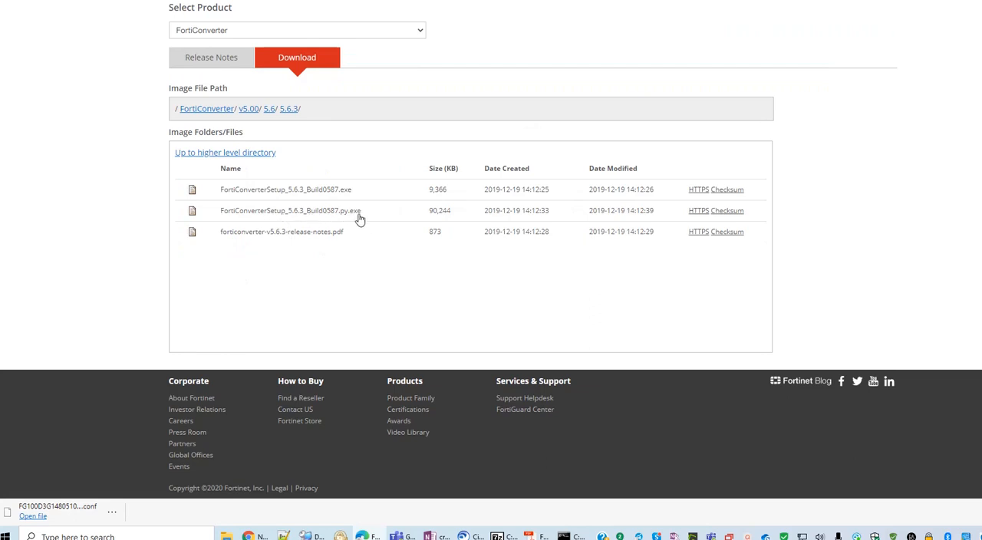
mouse_move(374, 224)
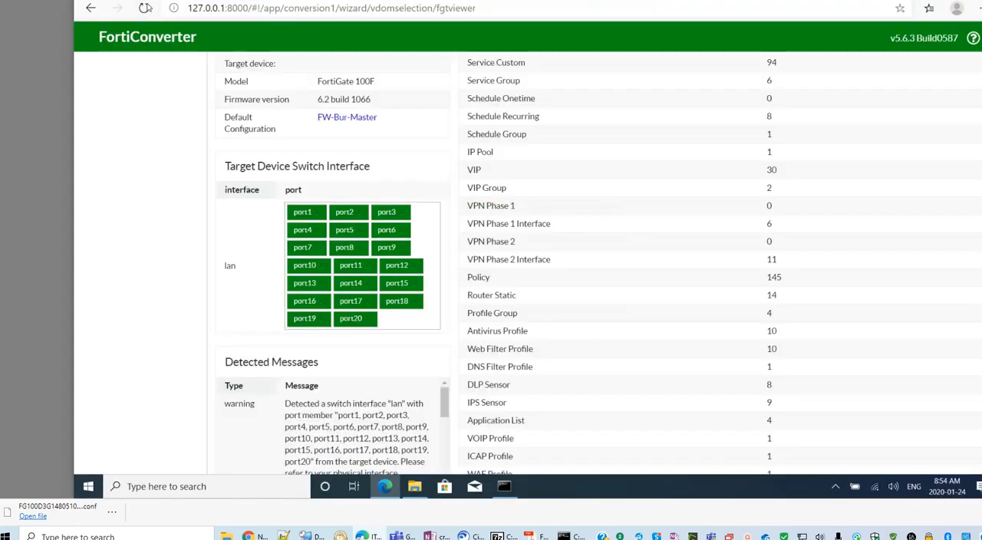
- View the New Conversion settings, then return to the My Conversions list
click(90, 9)
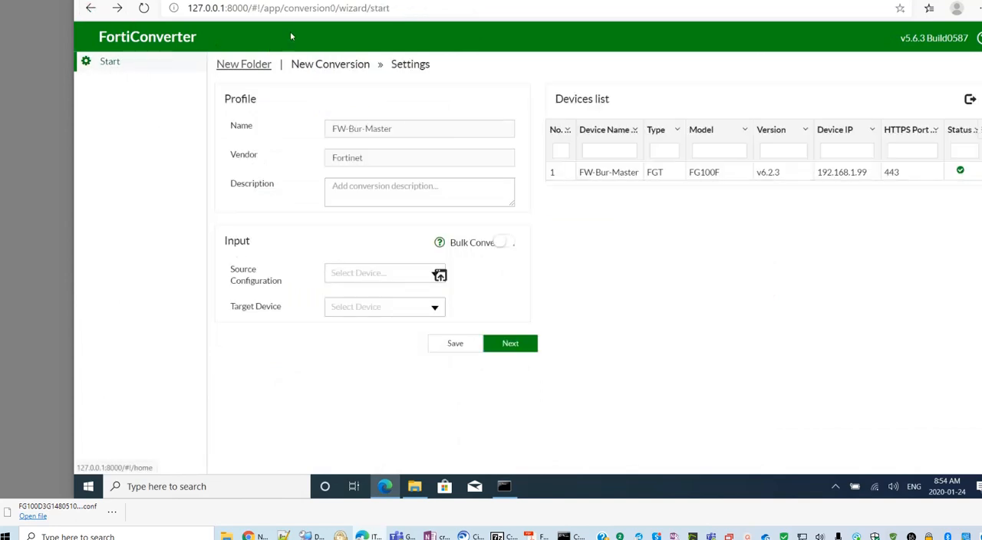
mouse_move(180, 95)
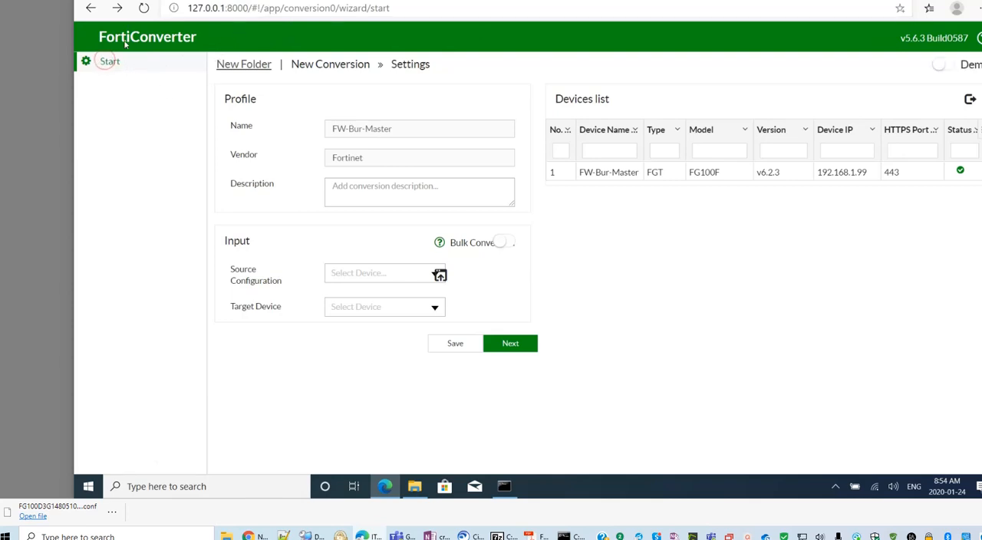
click(110, 62)
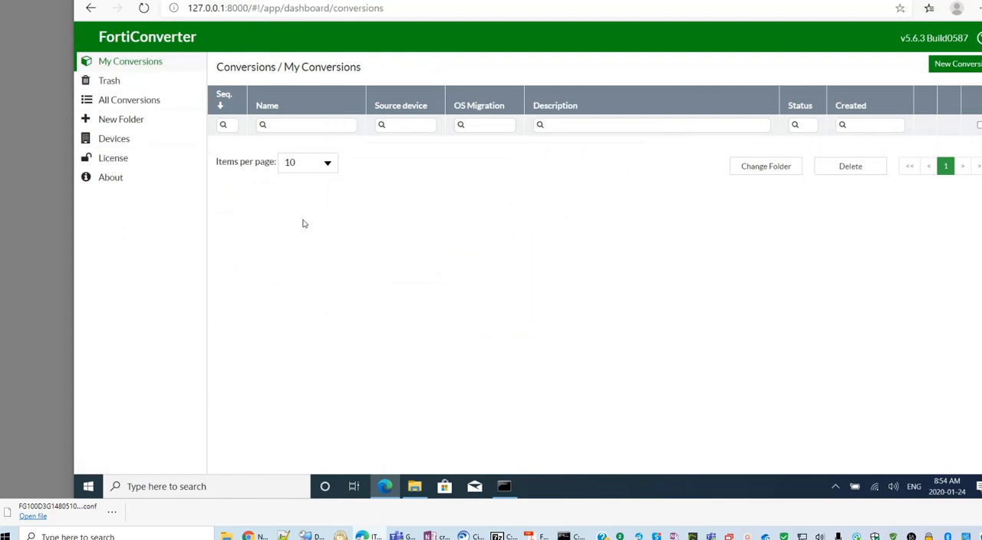
mouse_move(307, 232)
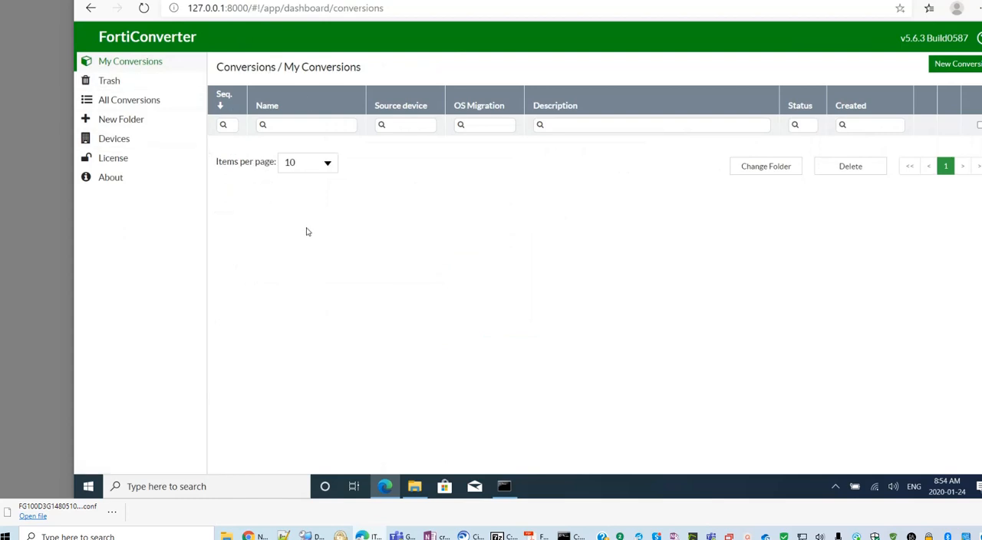
mouse_move(114, 138)
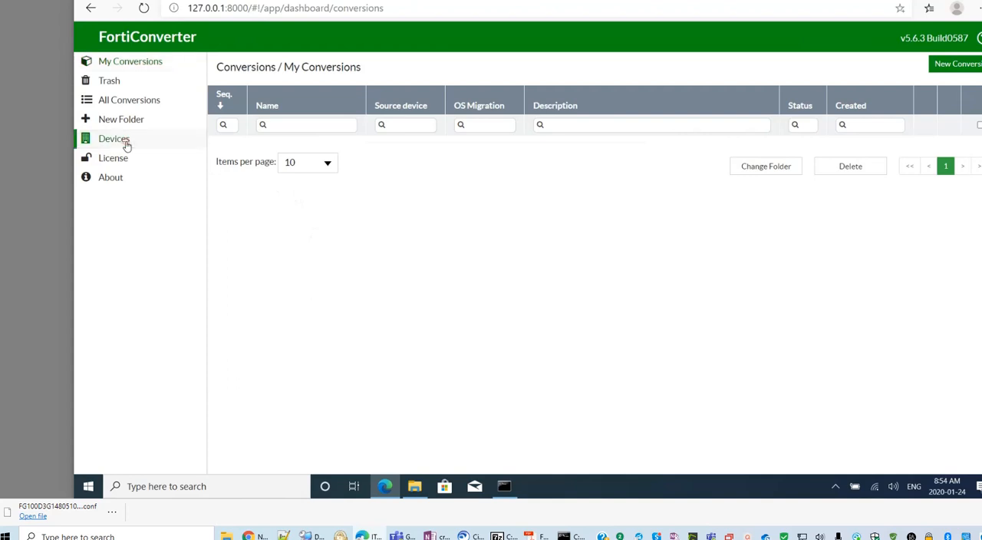
- Check the Devices list for FW-Bur-Master (FG100F), then return to My Conversions
click(114, 138)
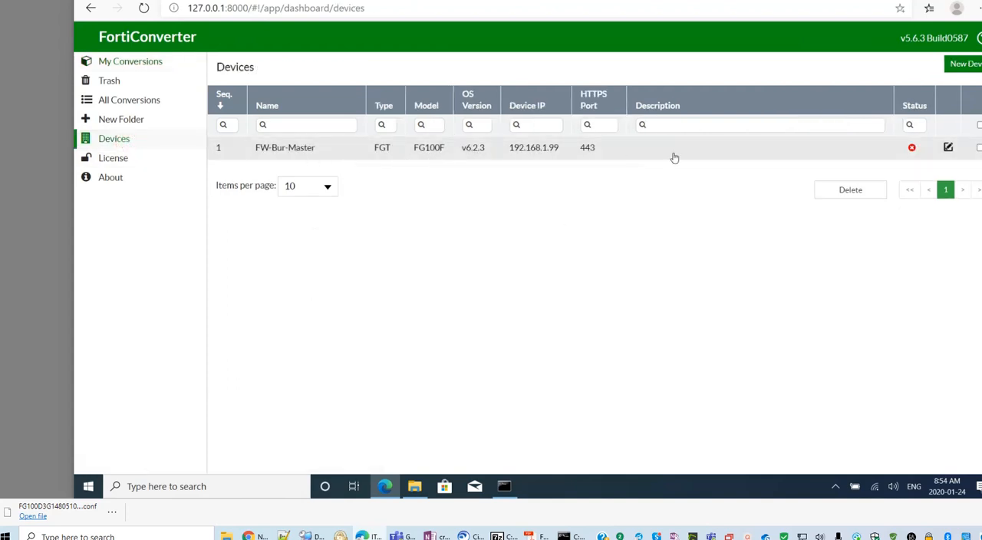
click(966, 64)
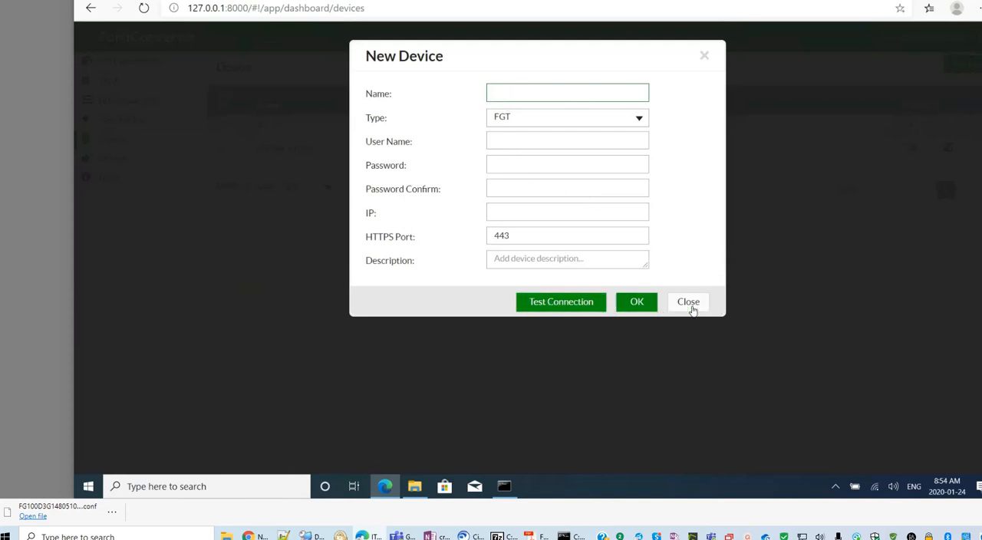
click(688, 301)
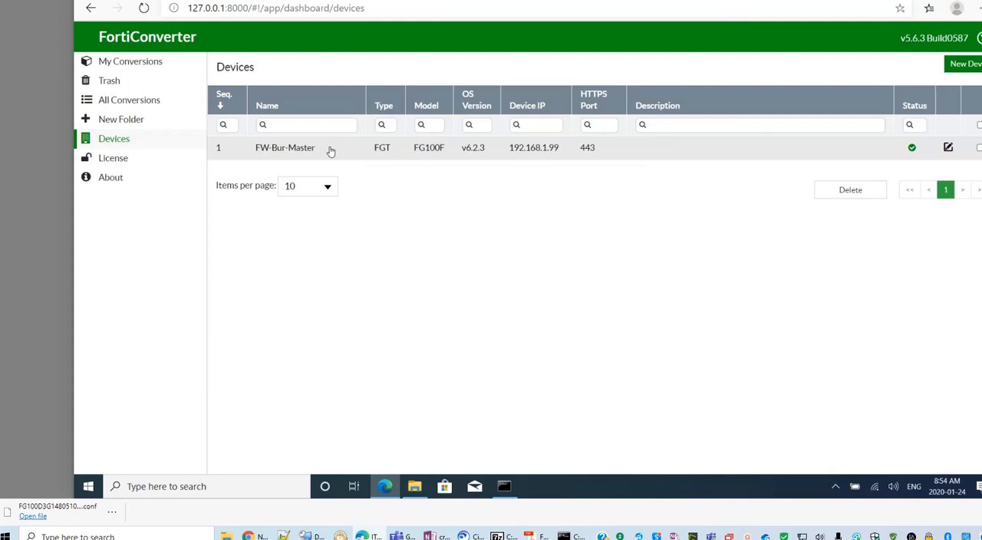
mouse_move(455, 157)
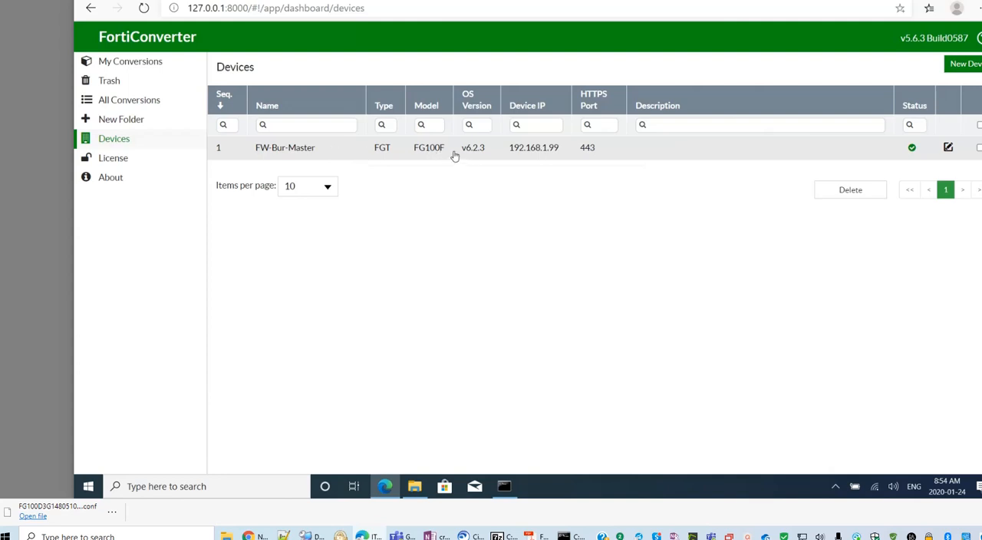
mouse_move(407, 153)
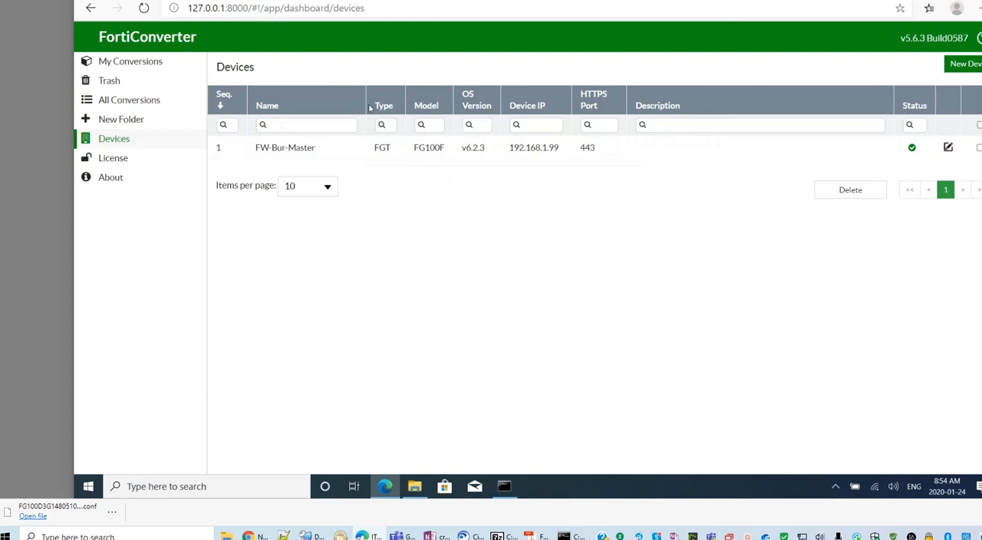
mouse_move(227, 87)
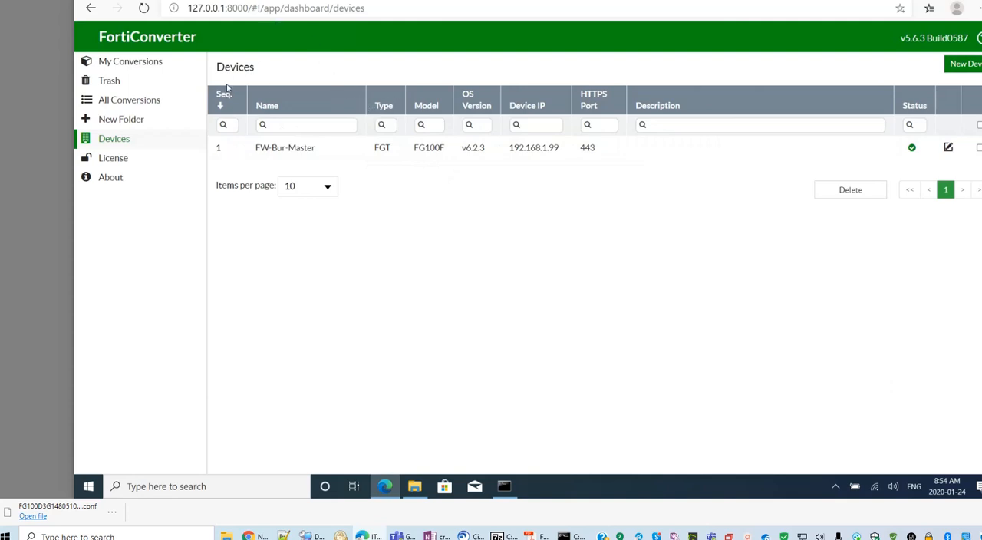
click(128, 61)
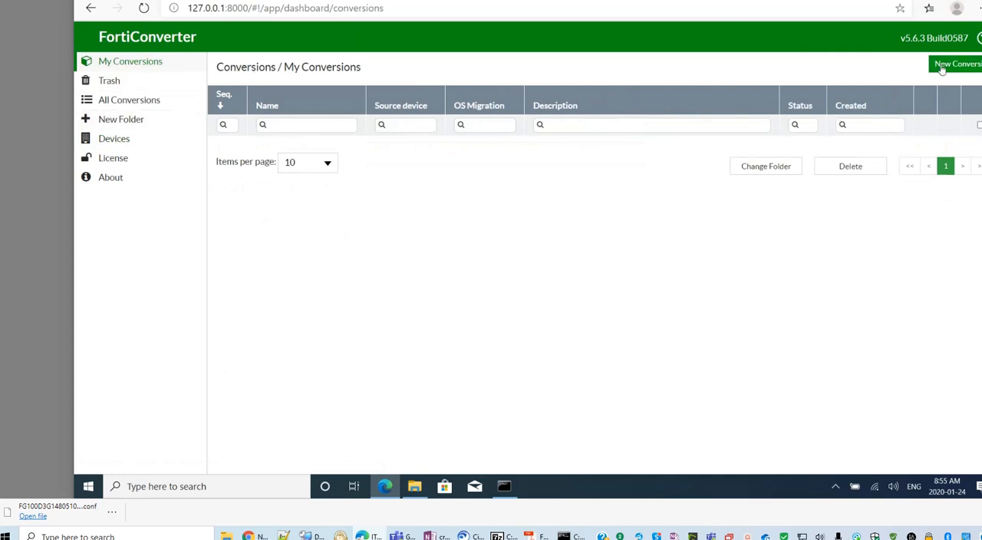
- Create a new conversion named Master with vendor Fortinet
click(958, 64)
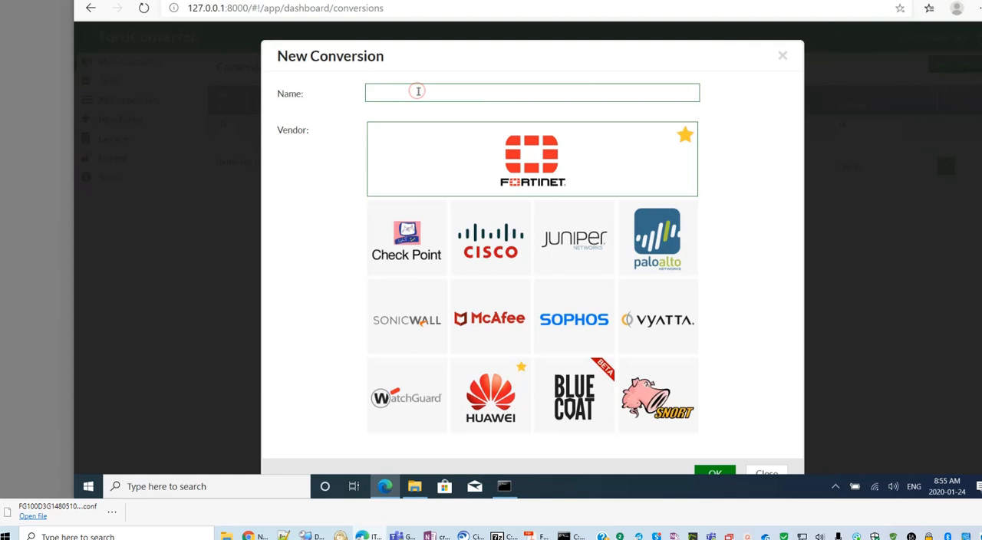
text(M)
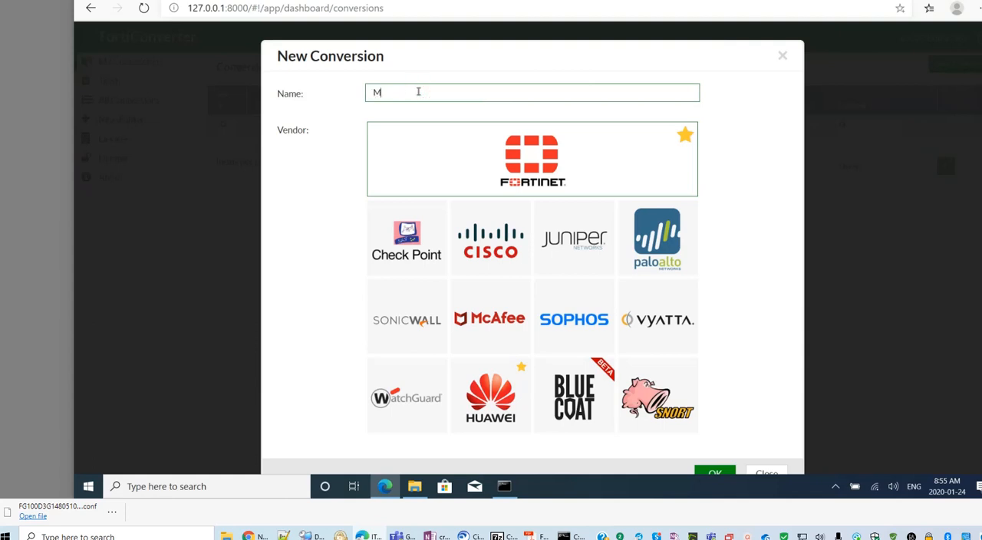
text(aster)
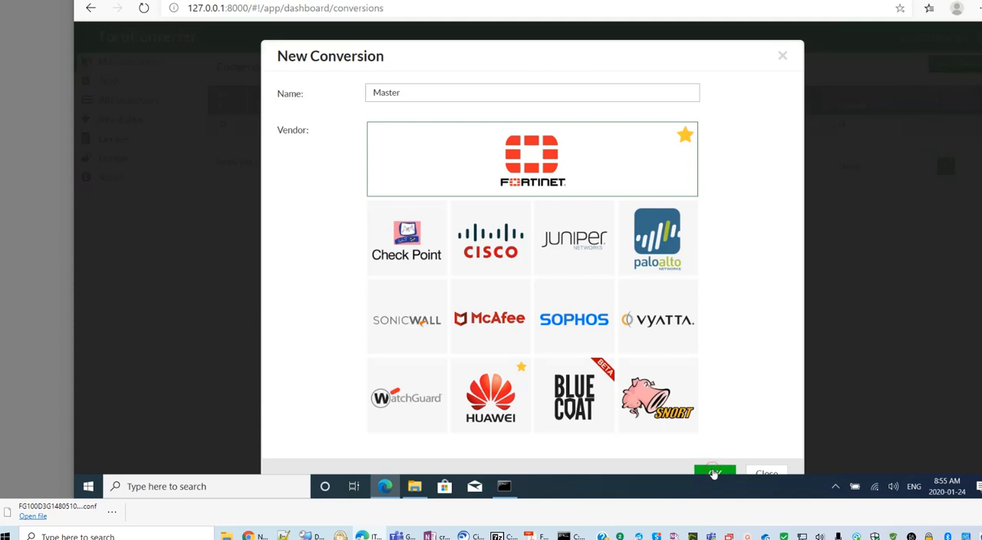
click(715, 473)
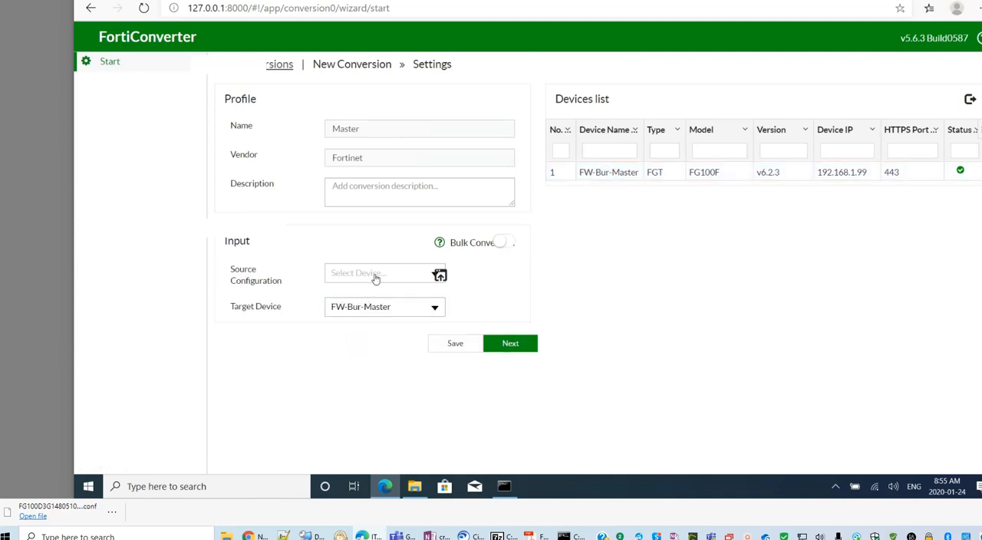
- Load the FortiGate backup .conf file from the Desktop as the source configuration
click(383, 273)
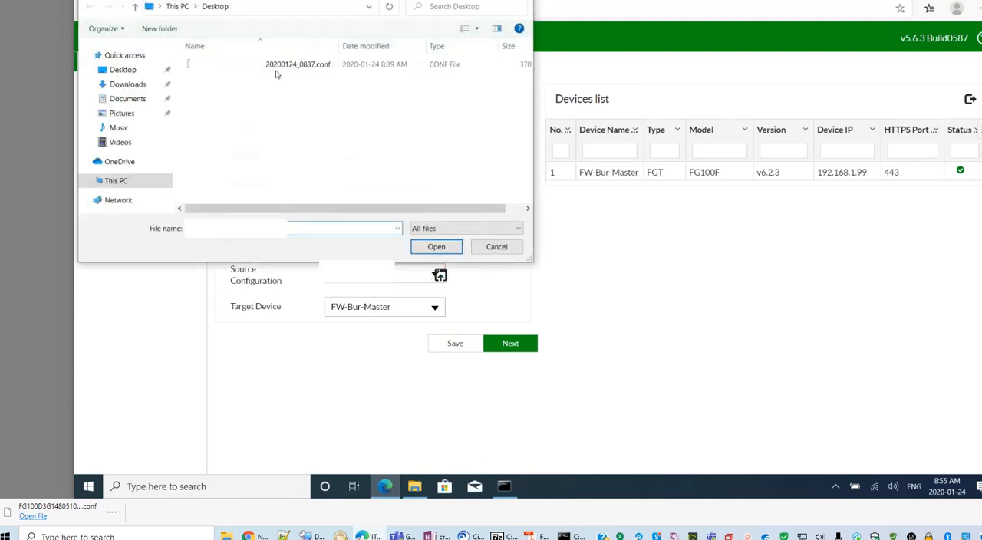
click(436, 245)
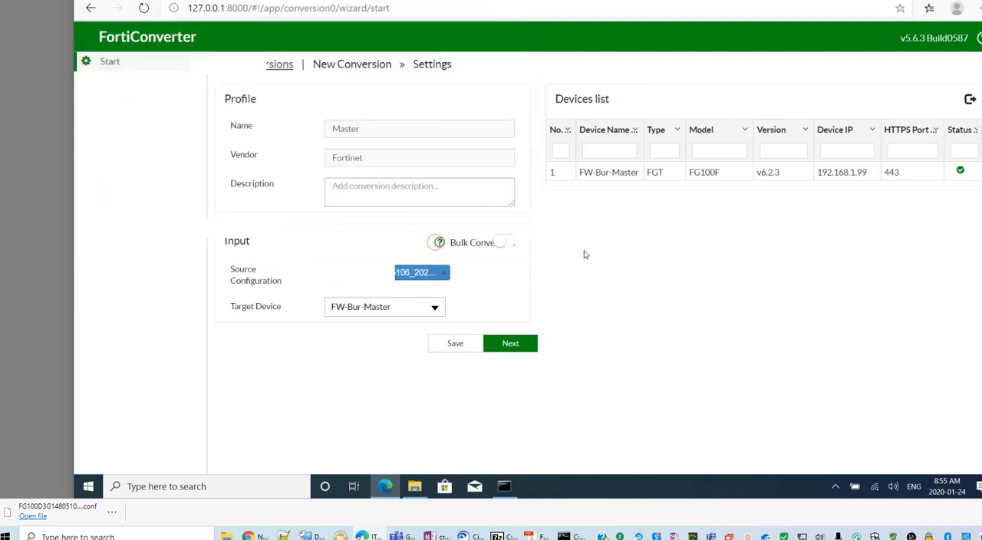
click(420, 190)
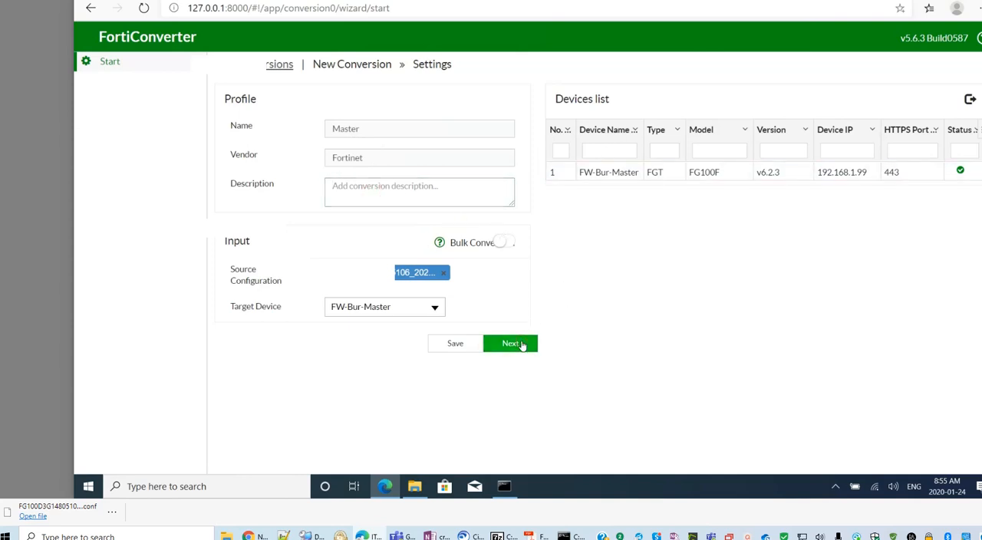
- Advance to Config Information and review the 100D source / 100F target summary and warnings
click(510, 343)
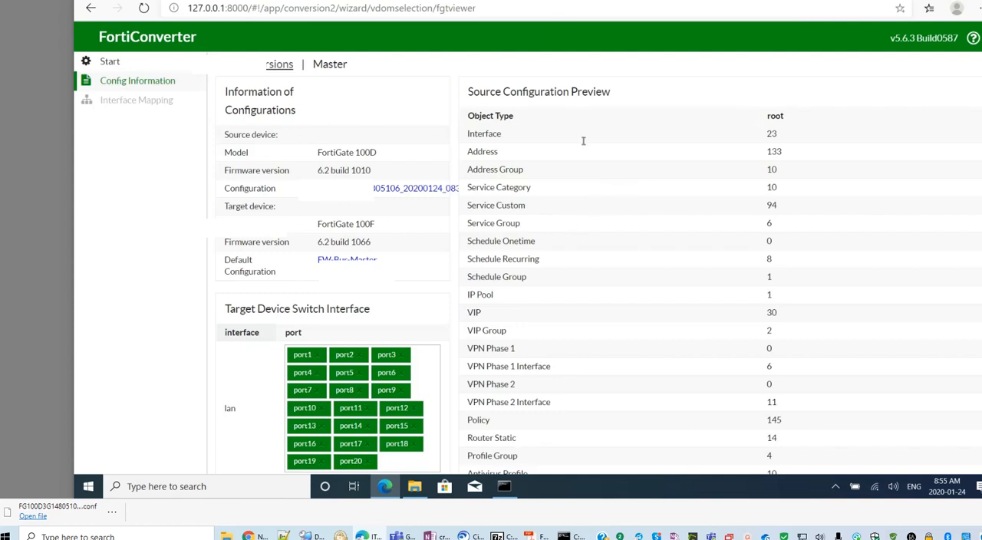
mouse_move(640, 252)
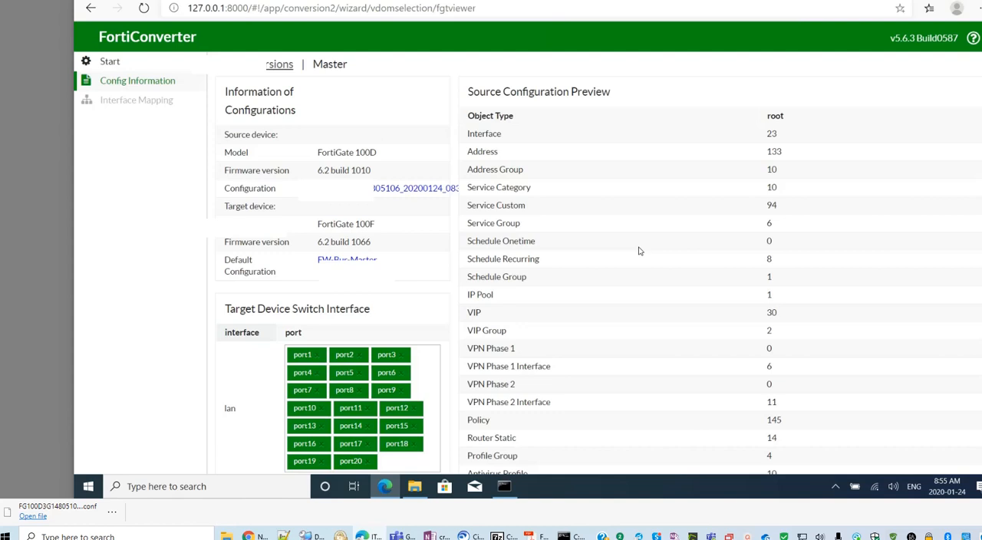
mouse_move(620, 246)
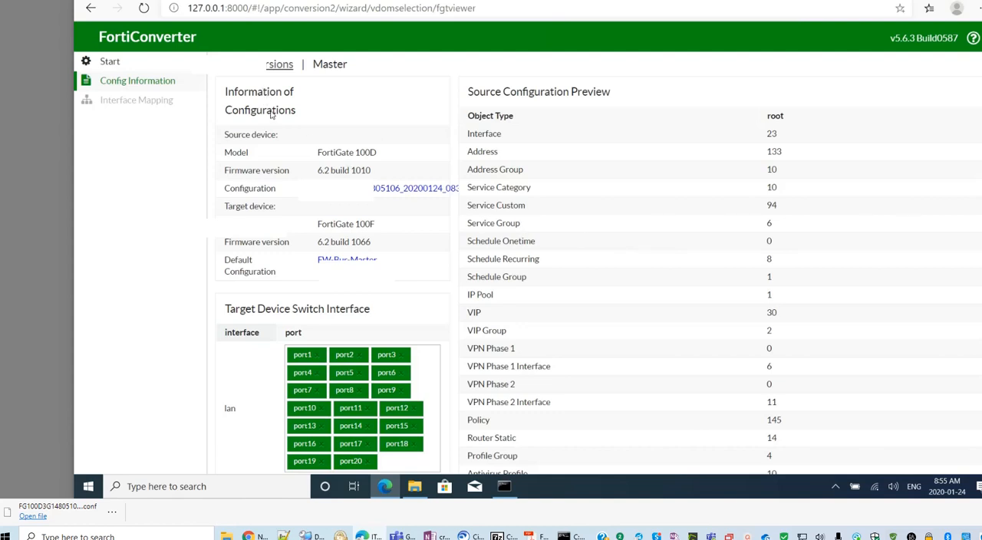
mouse_move(258, 157)
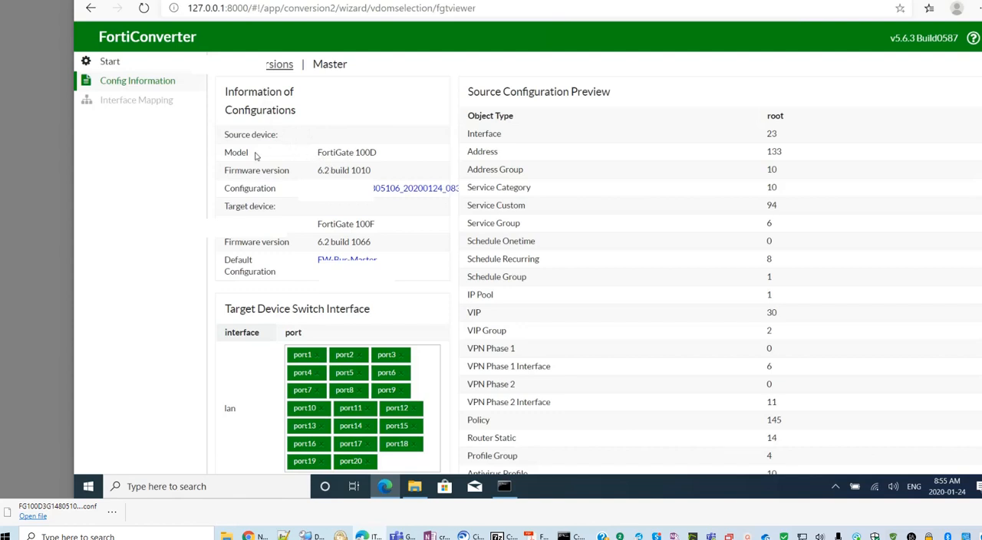
double_click(264, 135)
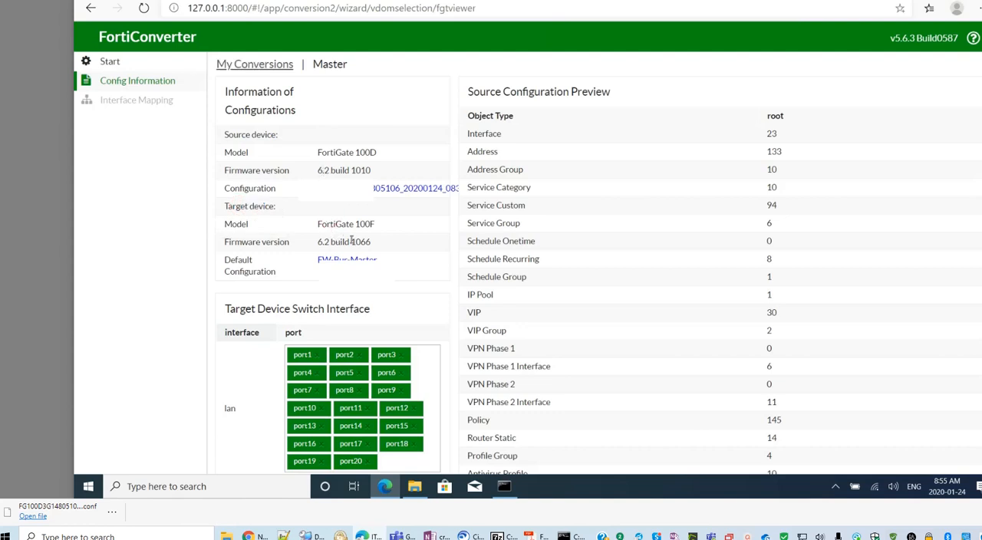
mouse_move(612, 288)
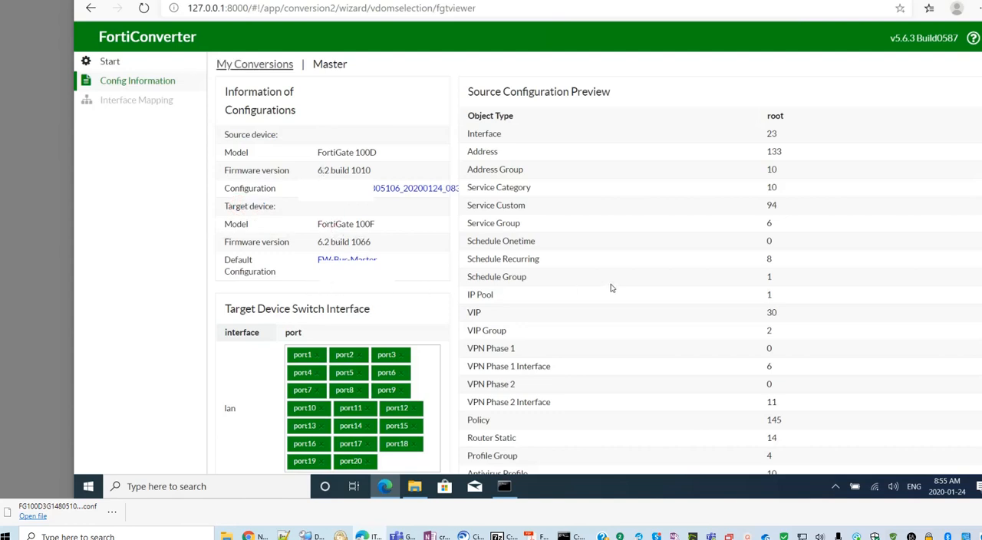
mouse_move(773, 239)
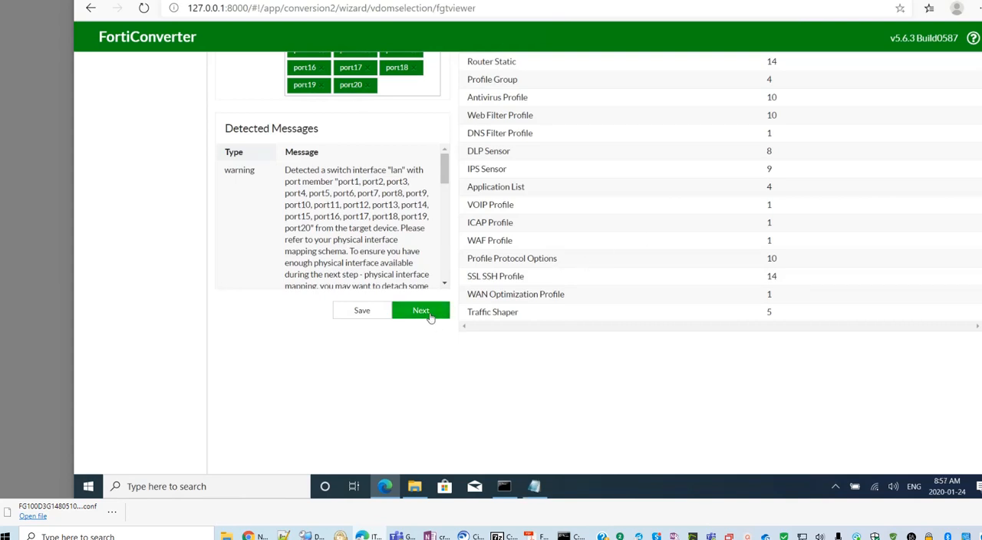
- Continue to Interface Mapping and read the locked FG100F mgmt interface warning
click(421, 310)
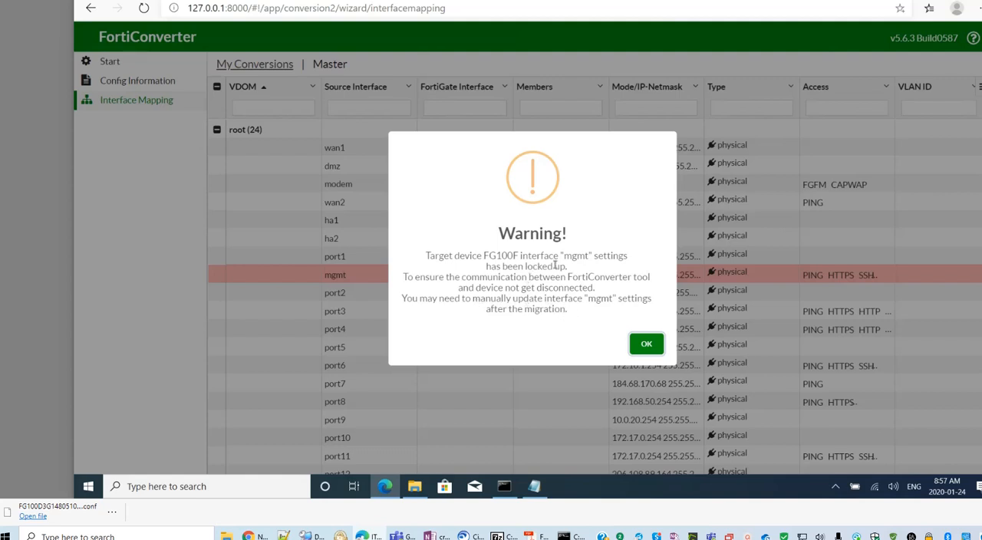
mouse_move(591, 322)
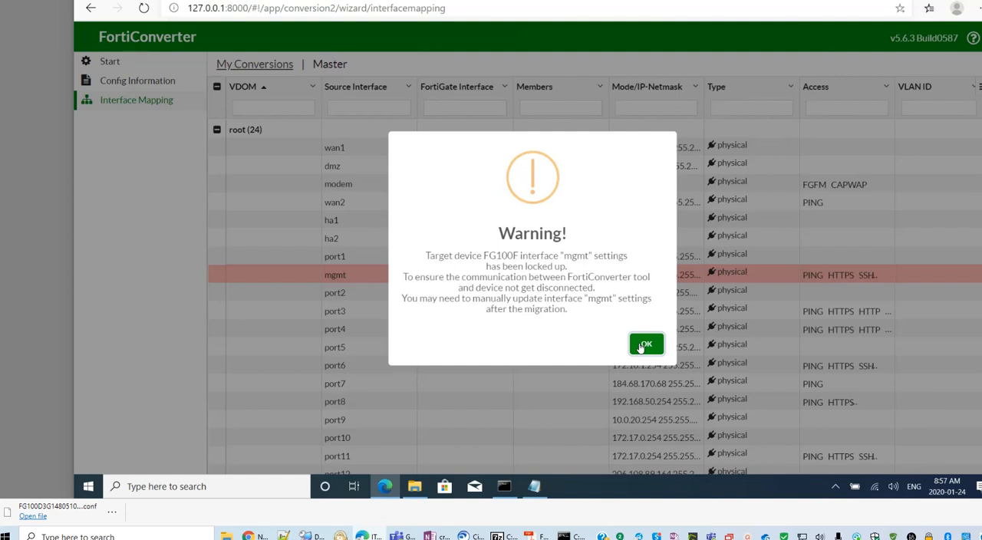
- Dismiss the mgmt warning and review the root VDOM's 24 interfaces, wan1 through lback1
click(645, 344)
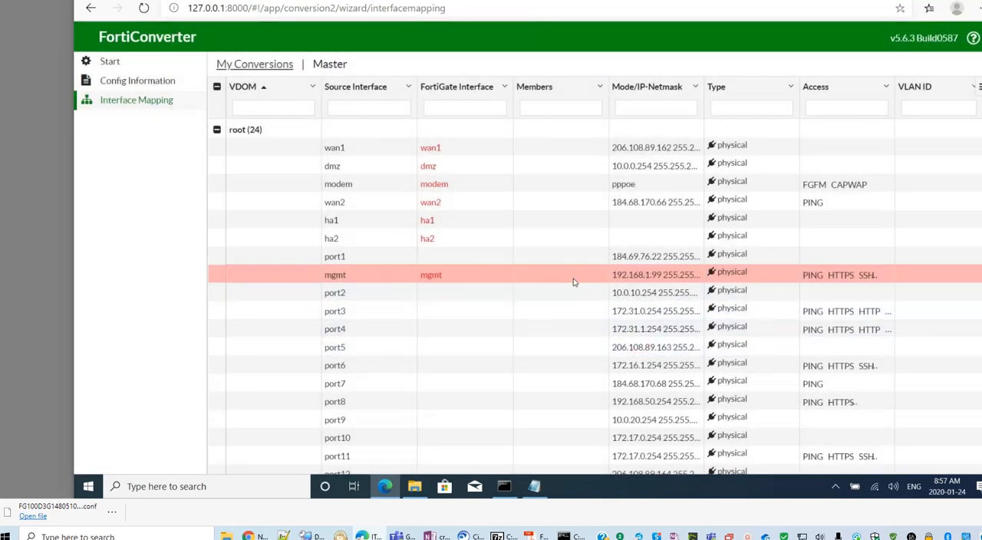
mouse_move(641, 329)
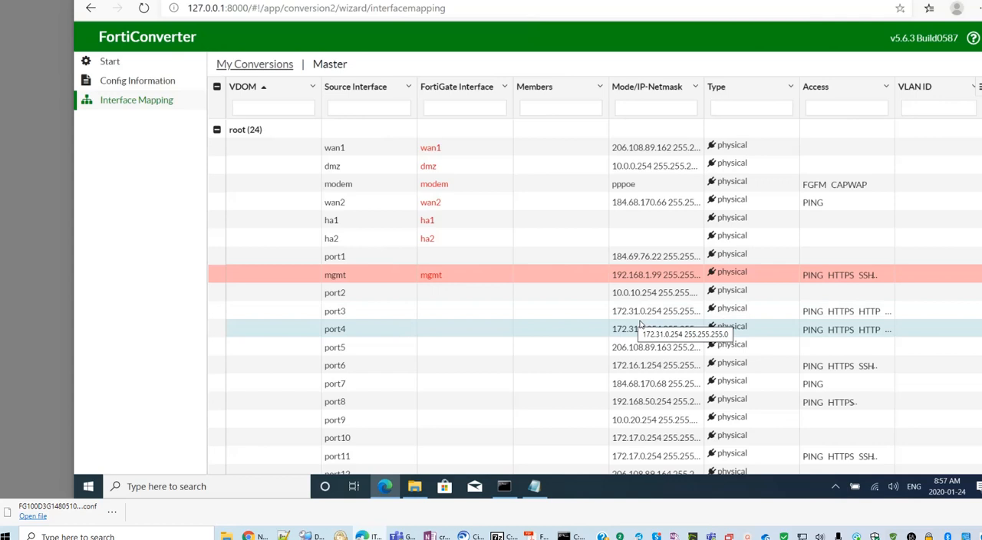
scroll(down, 3)
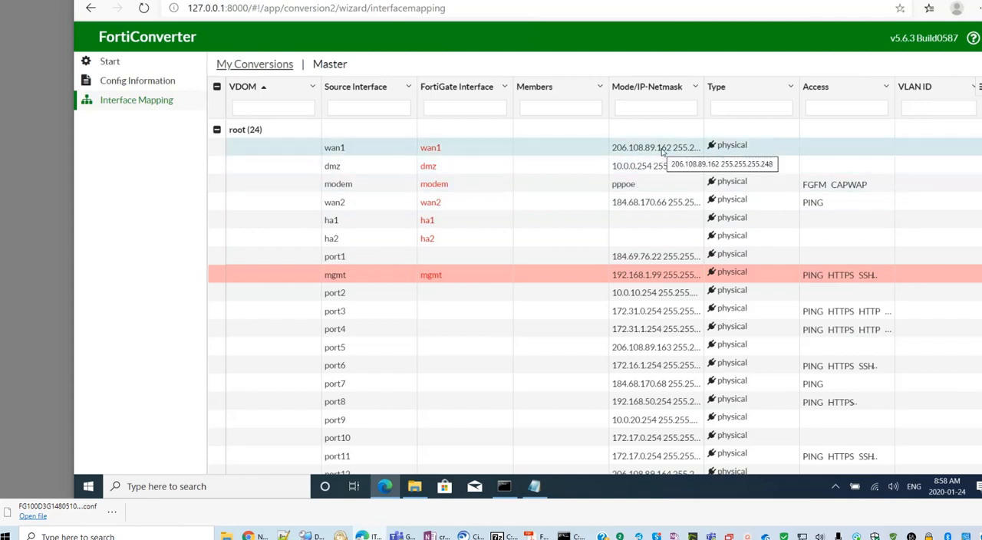
mouse_move(356, 221)
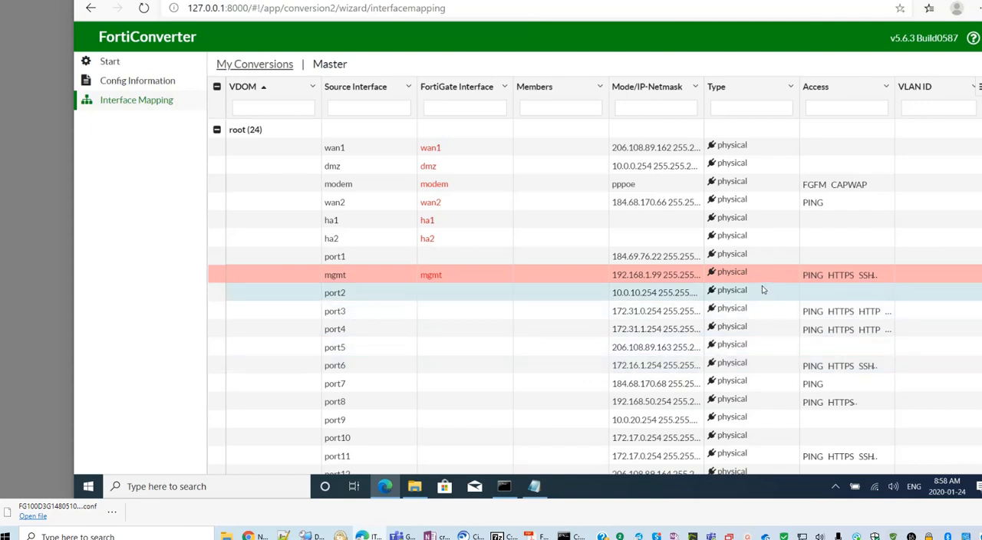
scroll(down, 3)
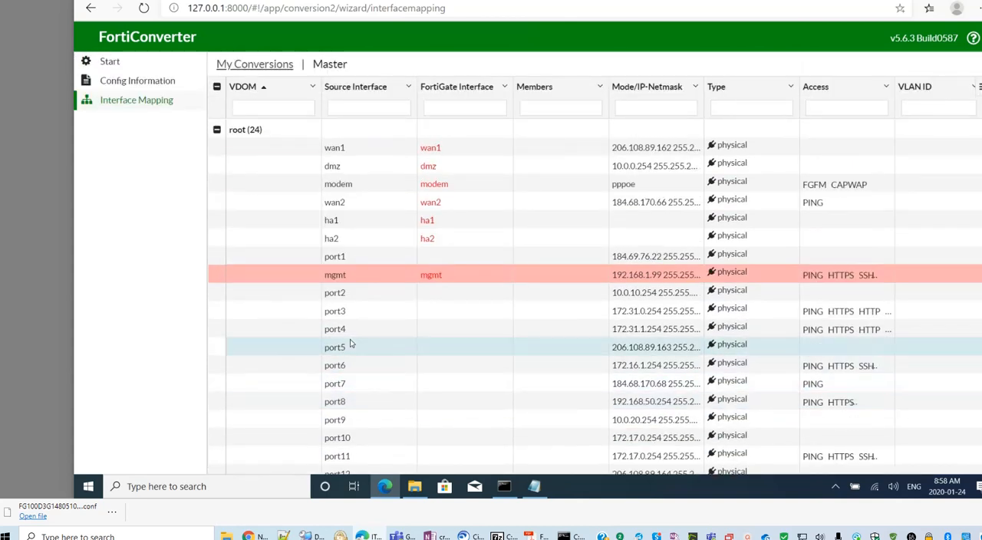
scroll(down, 3)
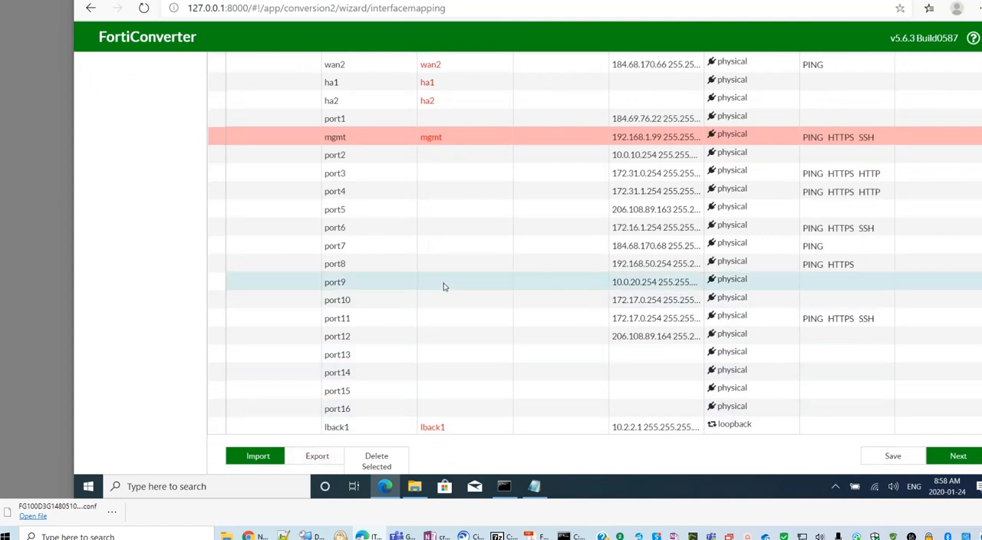
mouse_move(424, 301)
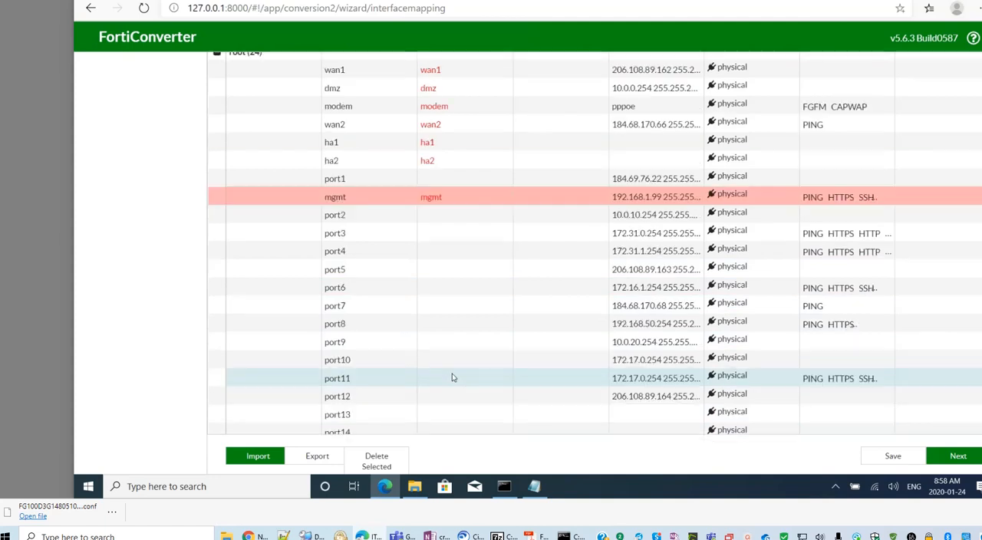
scroll(down, 3)
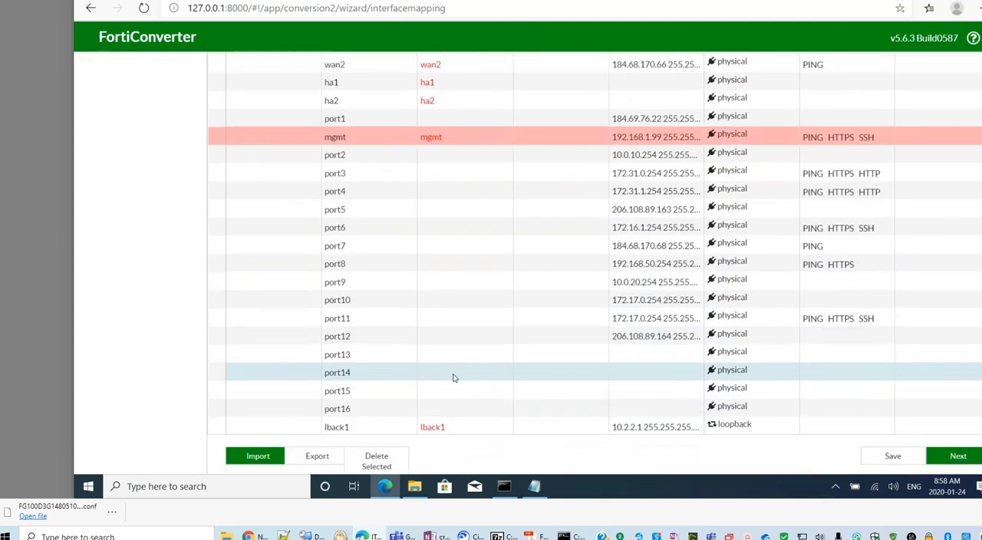
mouse_move(718, 381)
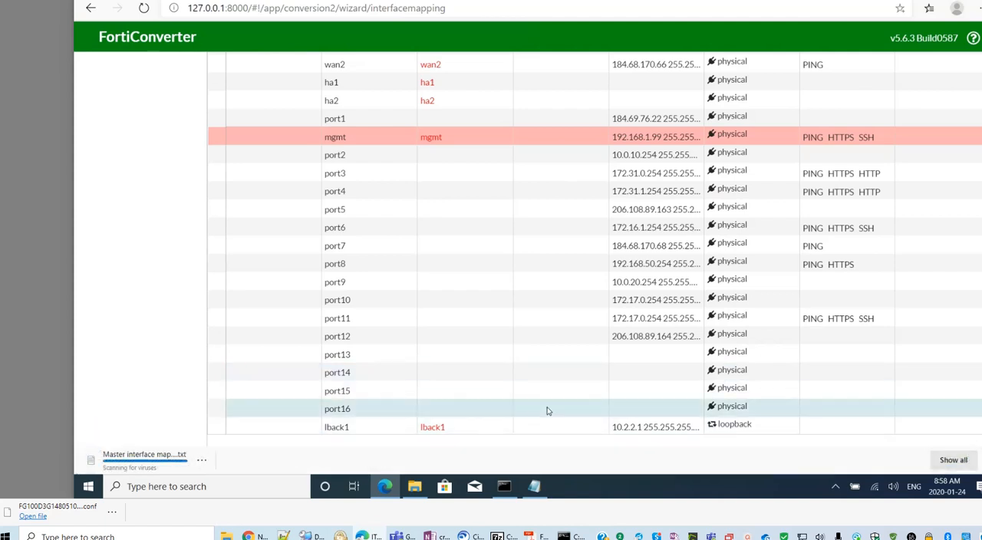
mouse_move(571, 354)
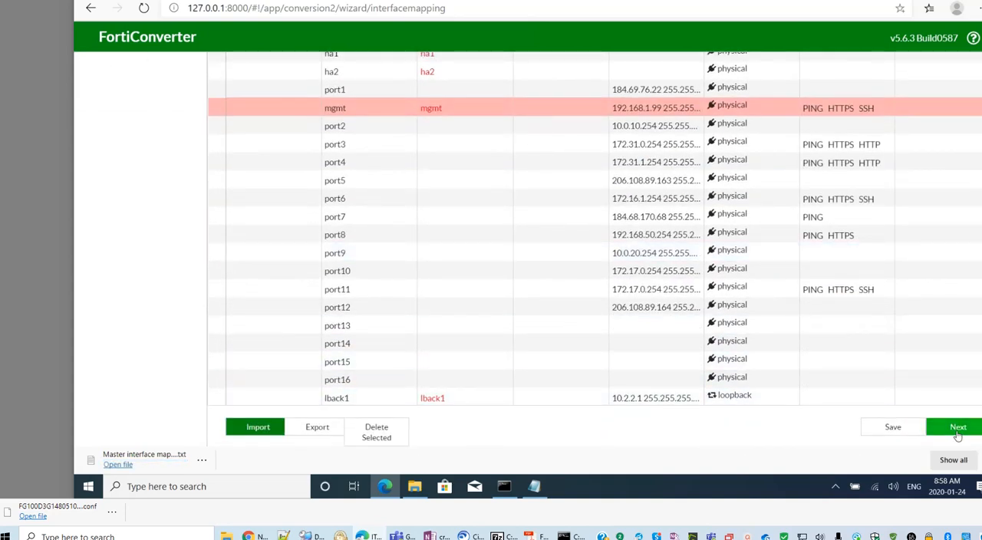
click(957, 426)
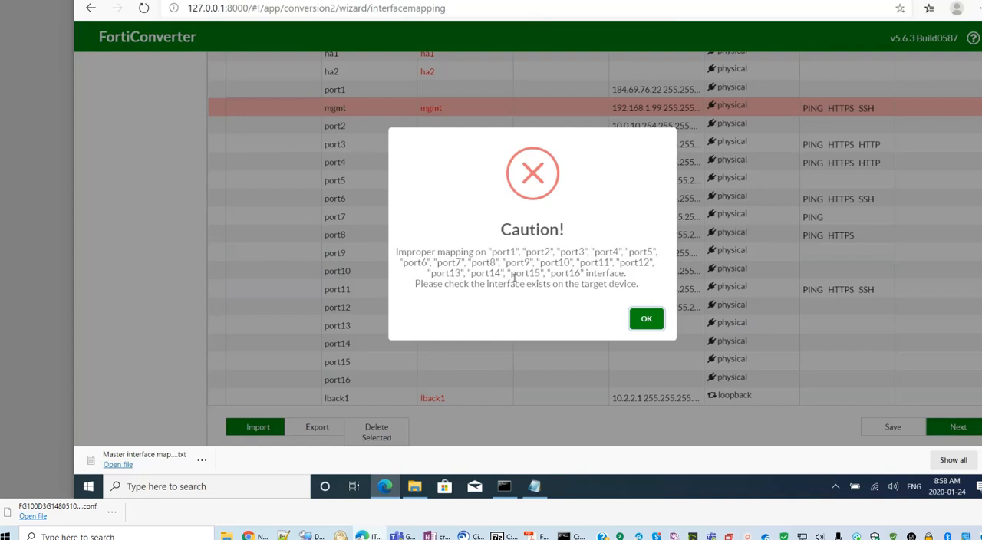
mouse_move(521, 294)
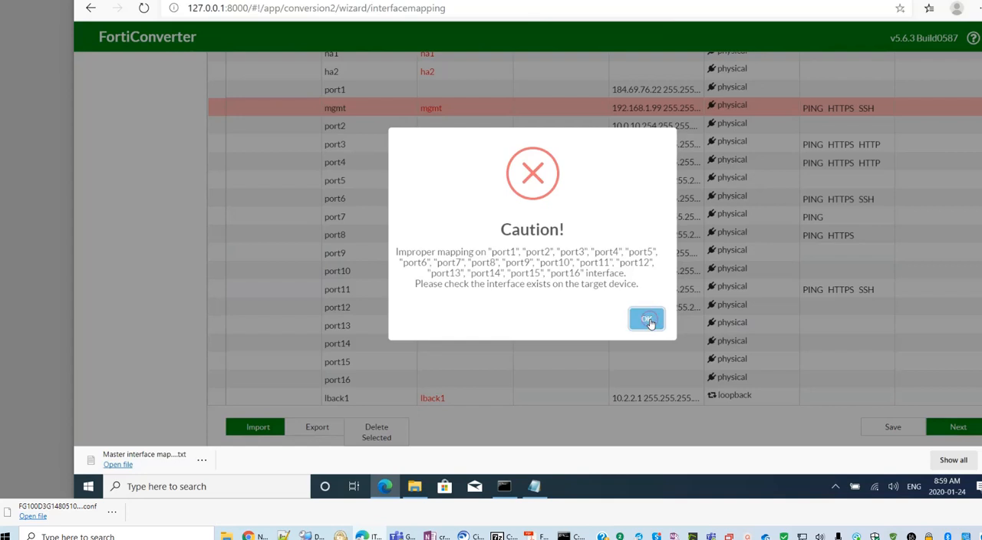
click(647, 320)
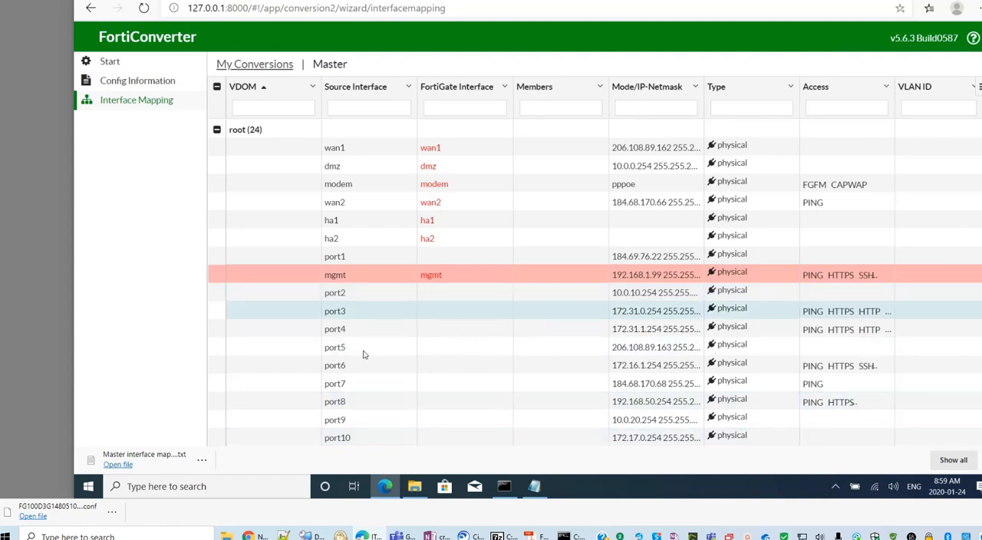
- Review port1's target interface choices, then go to the FortiGate 100F page at 192.168.1.99
scroll(down, 3)
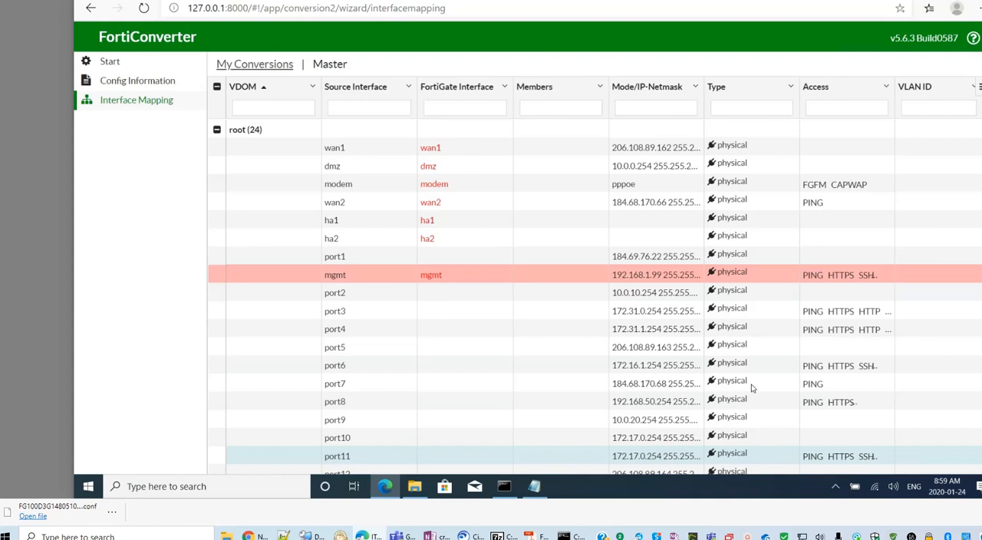
click(463, 255)
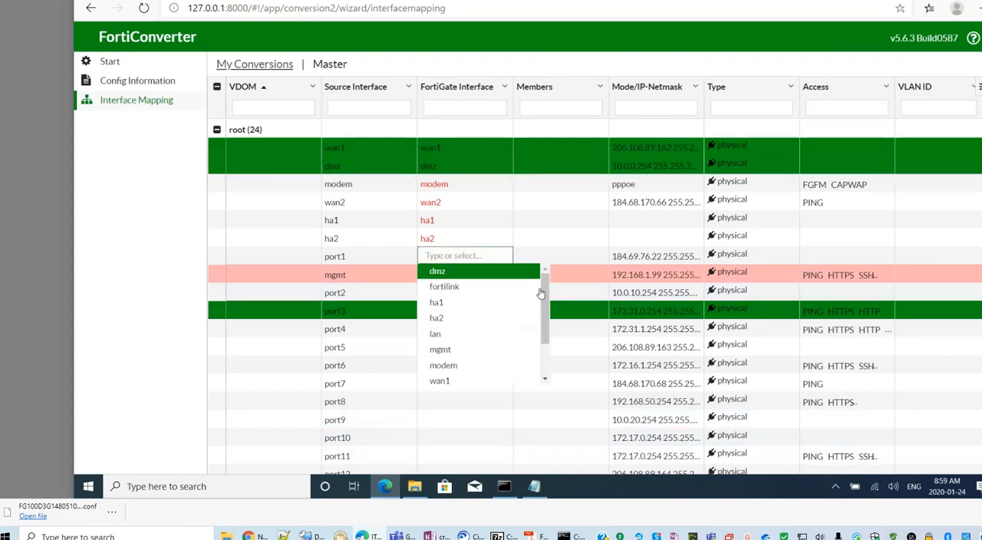
scroll(down, 3)
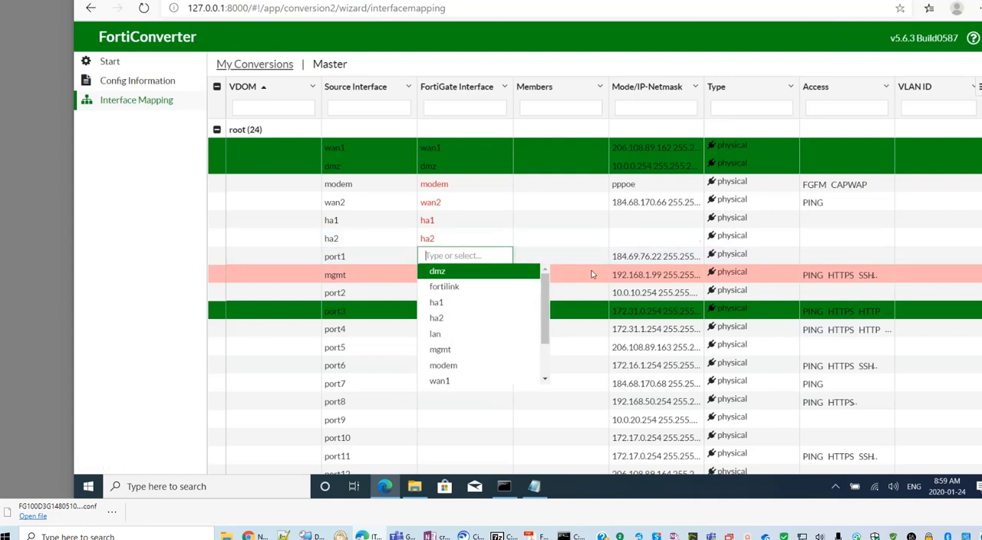
click(439, 350)
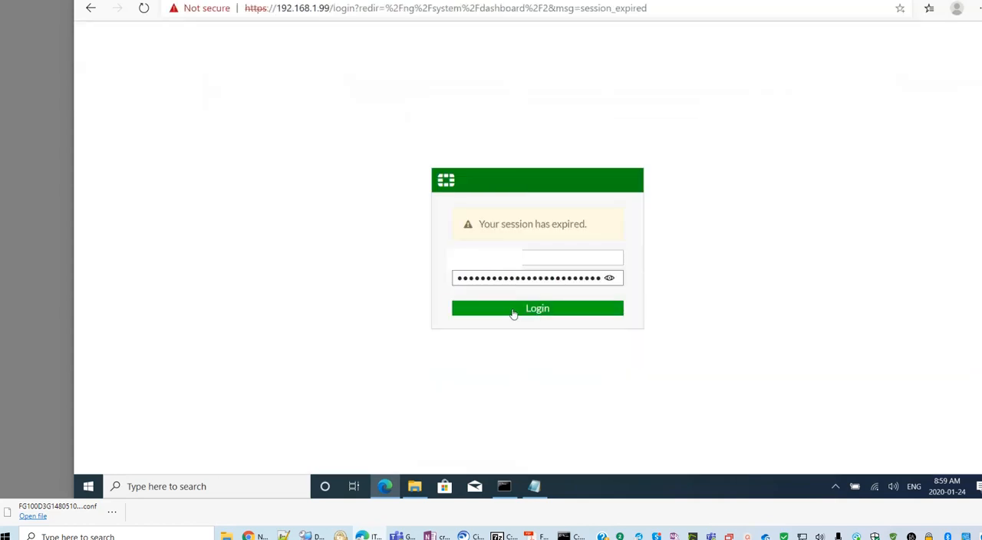
- Log back in to FW-BUR-Master and select the lan hardware switch under Network Interfaces
click(537, 307)
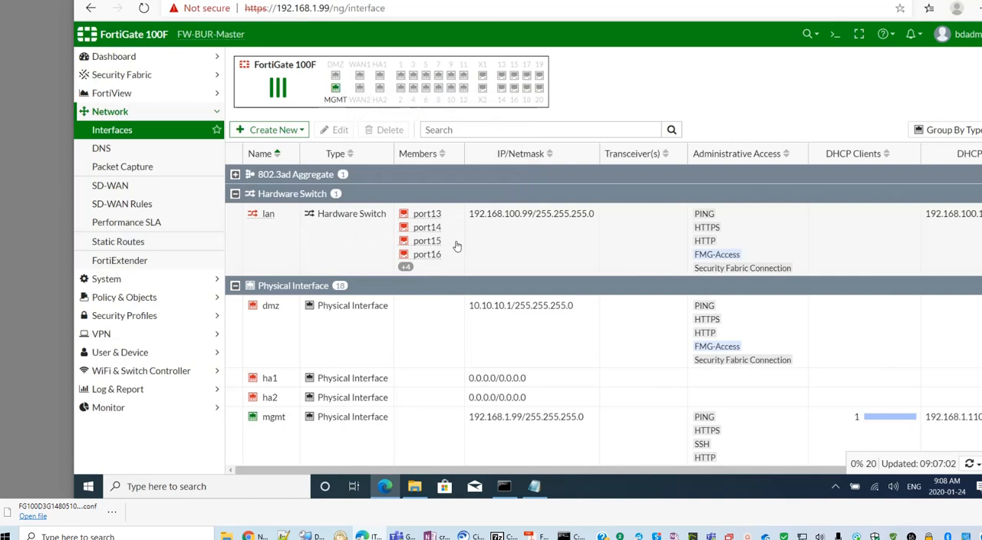
mouse_move(491, 247)
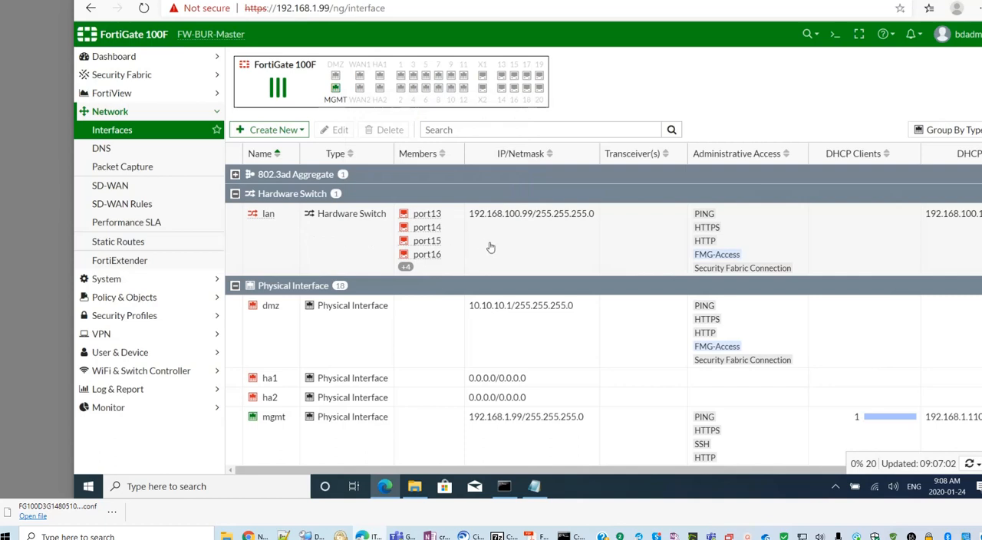
mouse_move(344, 221)
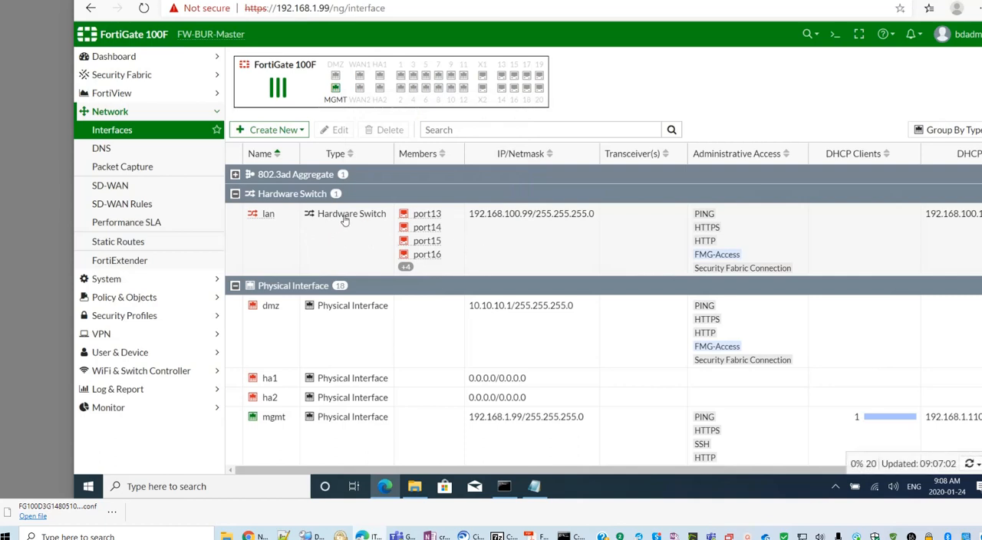
mouse_move(464, 243)
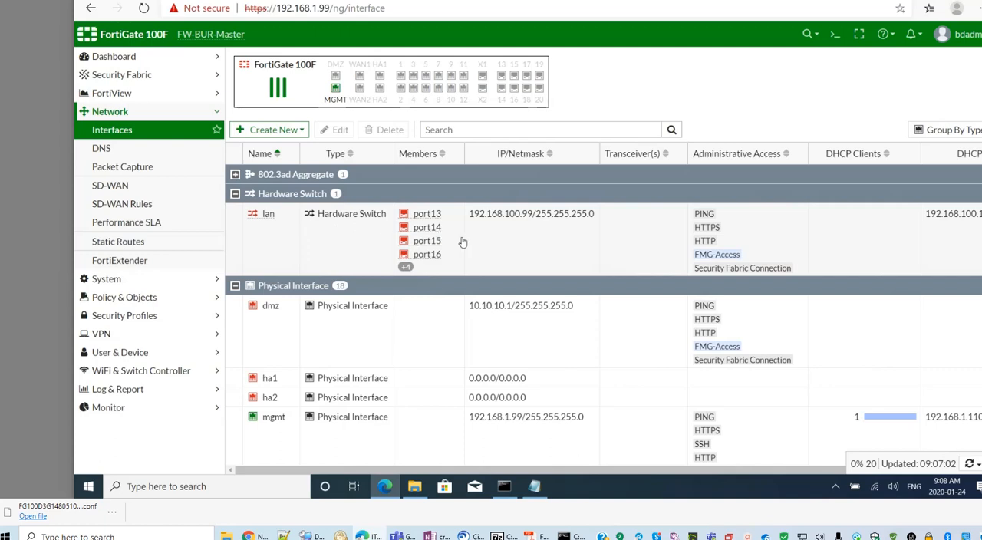
click(268, 213)
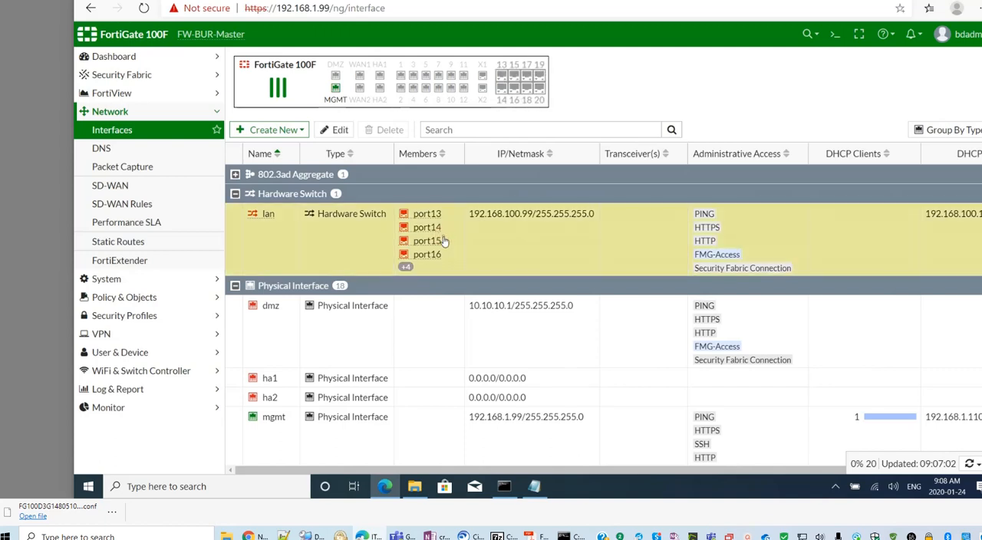
- View the lan hardware switch's Edit Interface page listing members port13 through port20
double_click(268, 214)
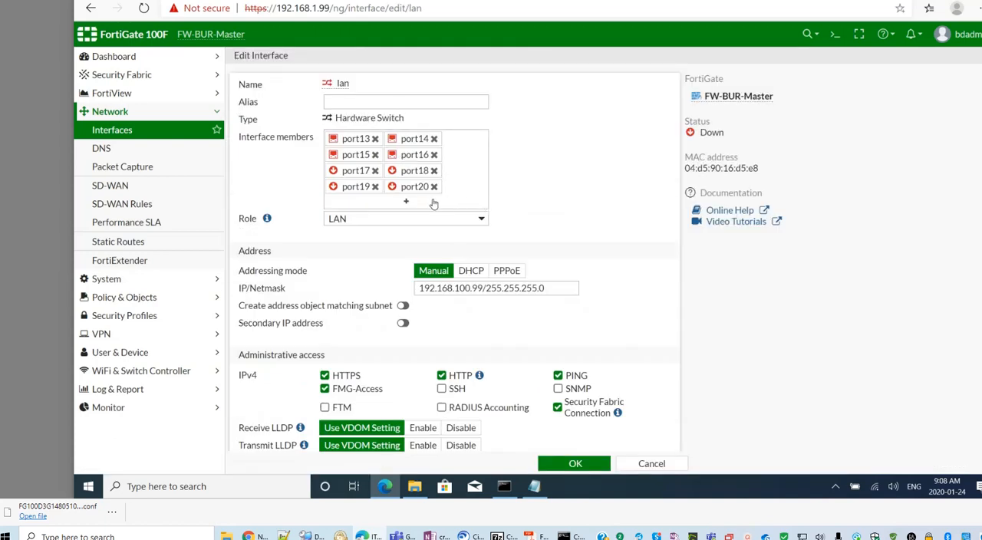
mouse_move(534, 208)
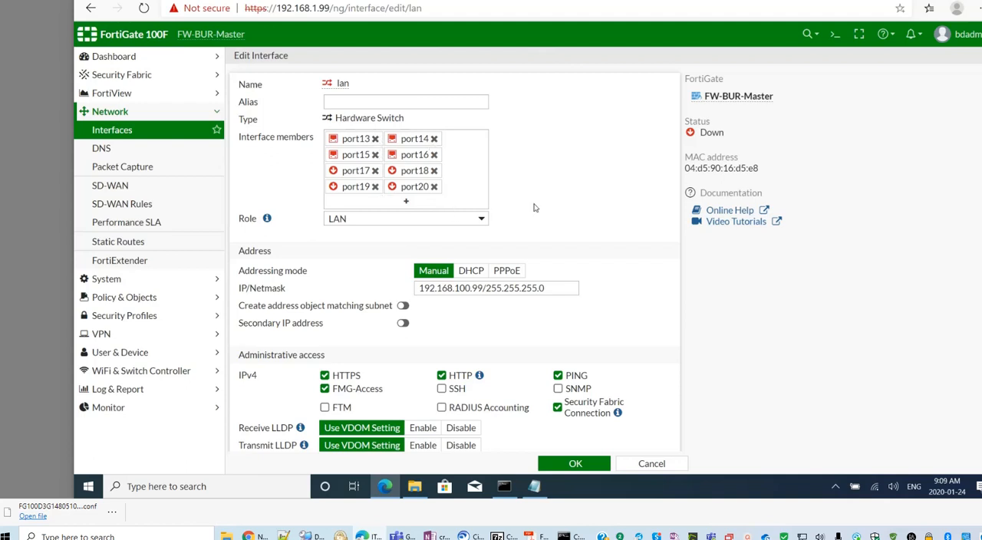
mouse_move(588, 227)
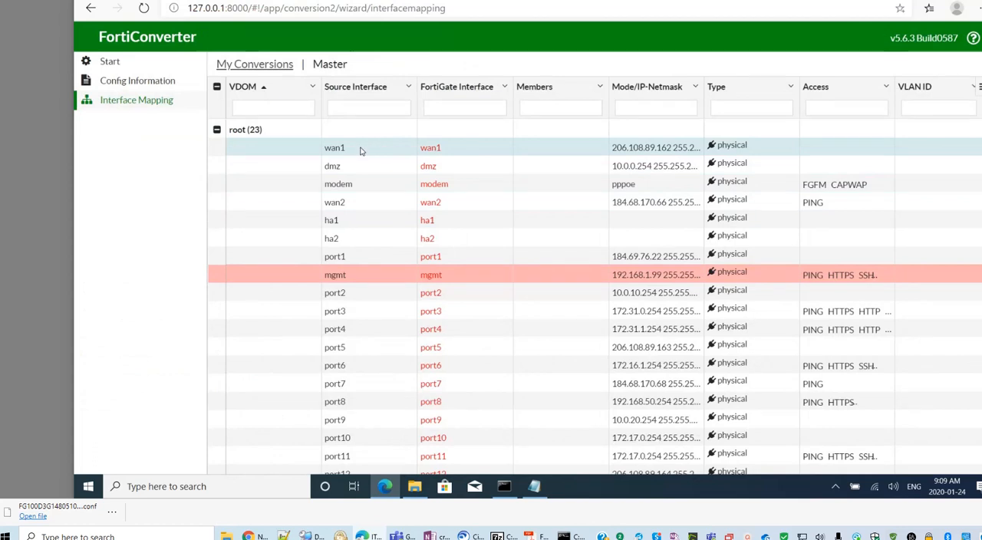
mouse_move(429, 203)
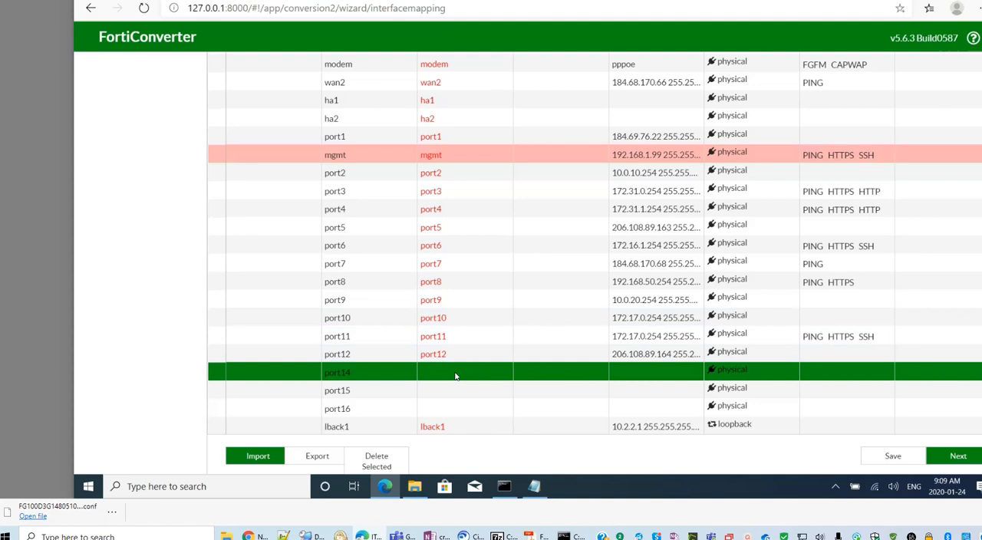
mouse_move(514, 377)
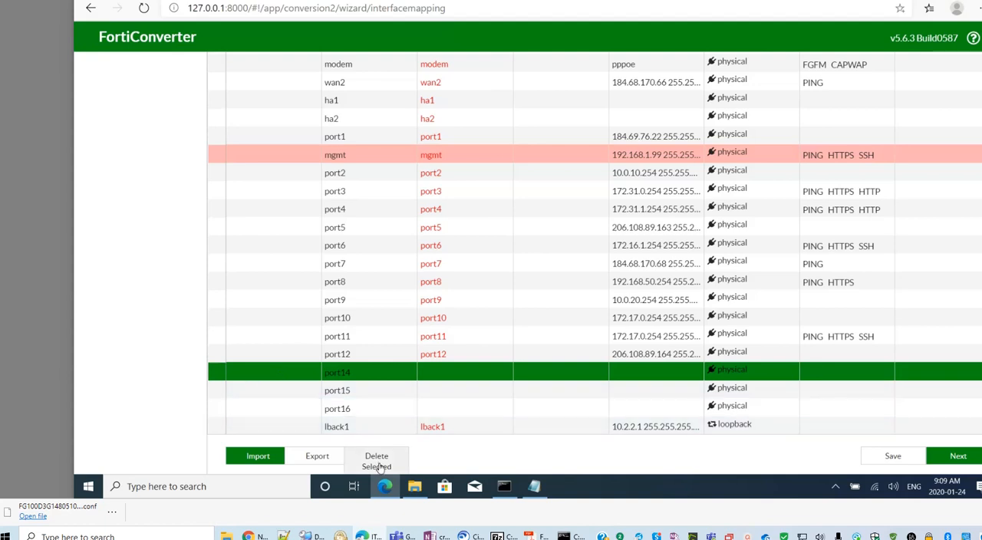
- Delete the selected unused port row from the Interface Mapping table
click(376, 460)
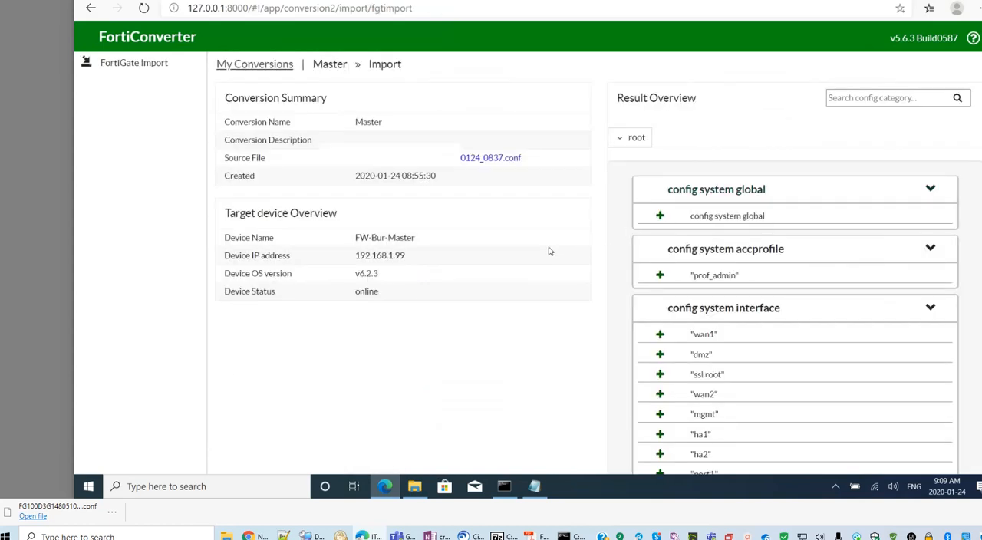
mouse_move(719, 237)
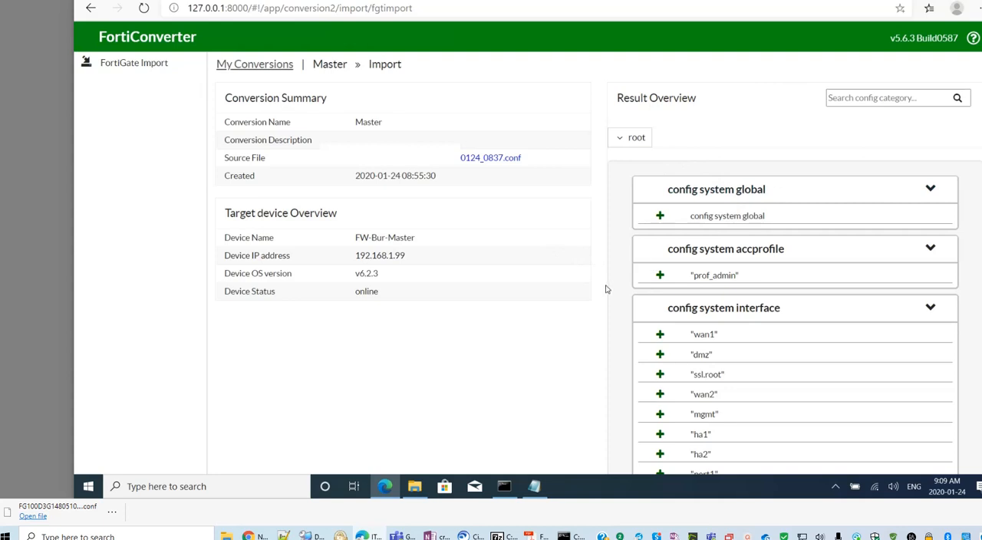
mouse_move(719, 288)
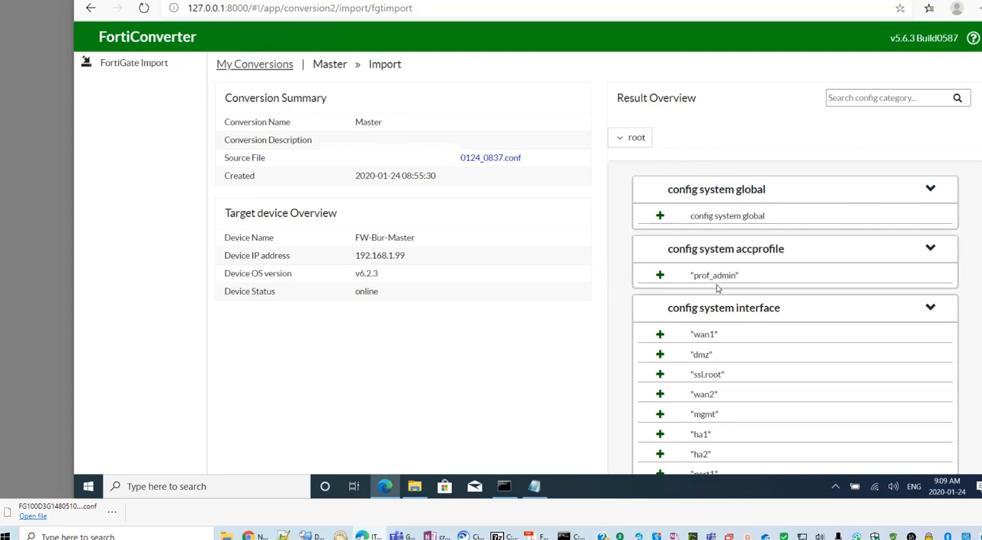
scroll(down, 3)
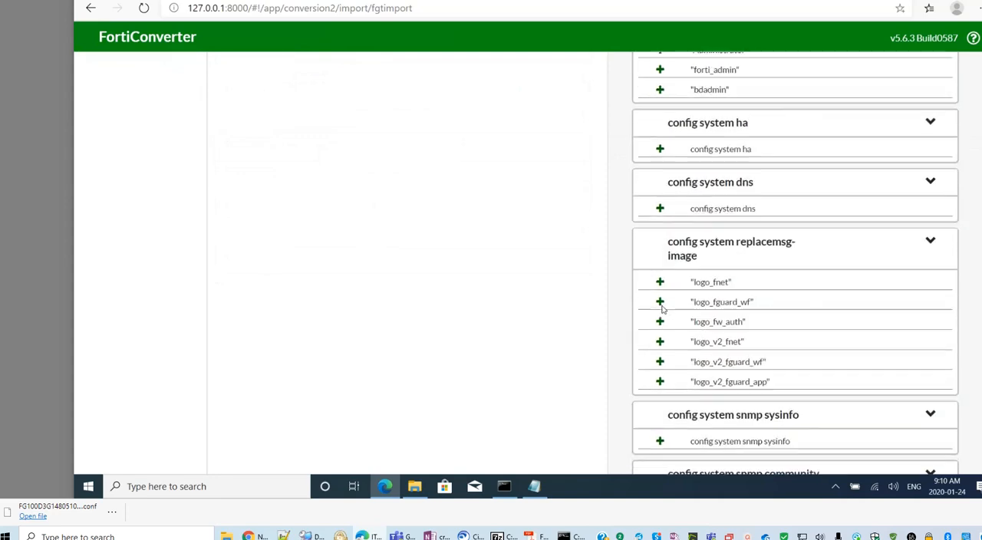
scroll(down, 3)
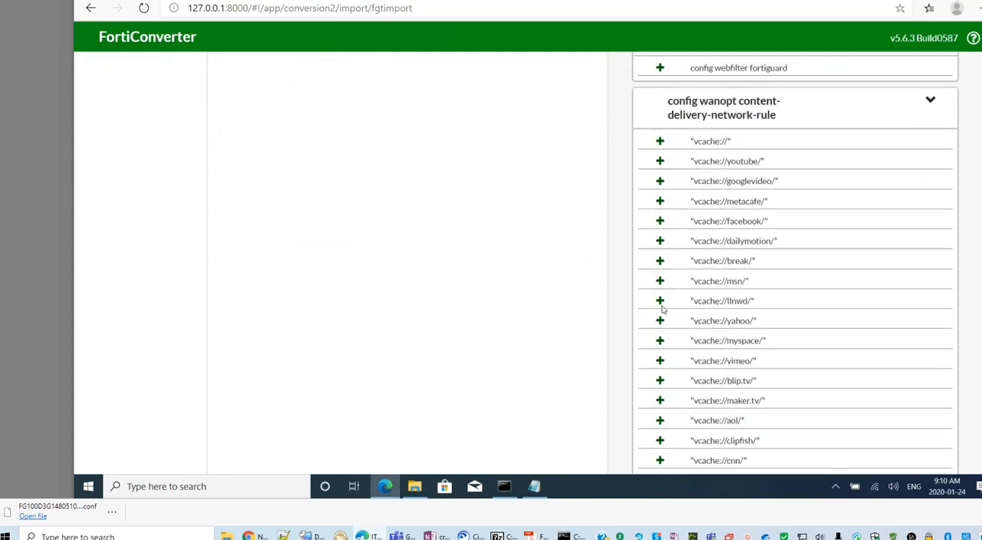
scroll(down, 3)
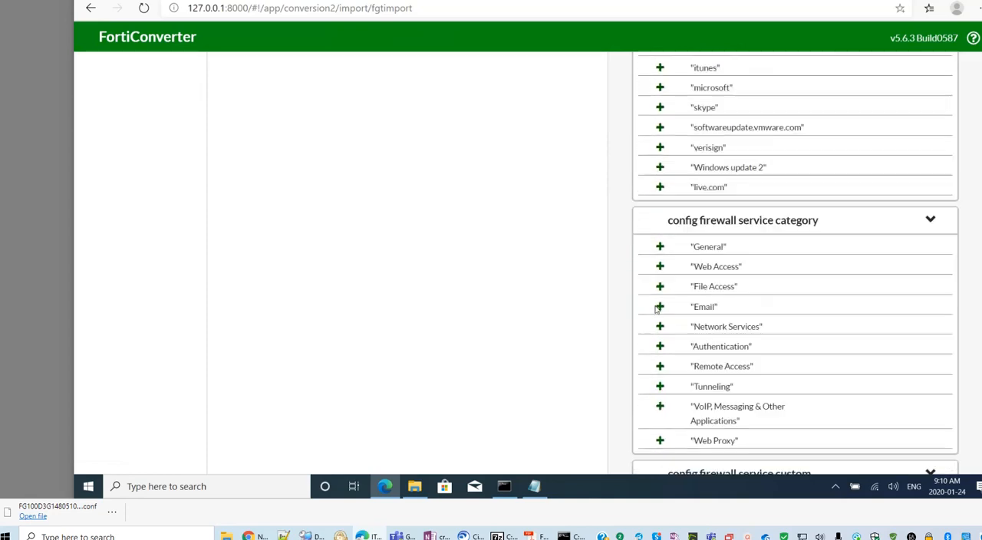
scroll(down, 3)
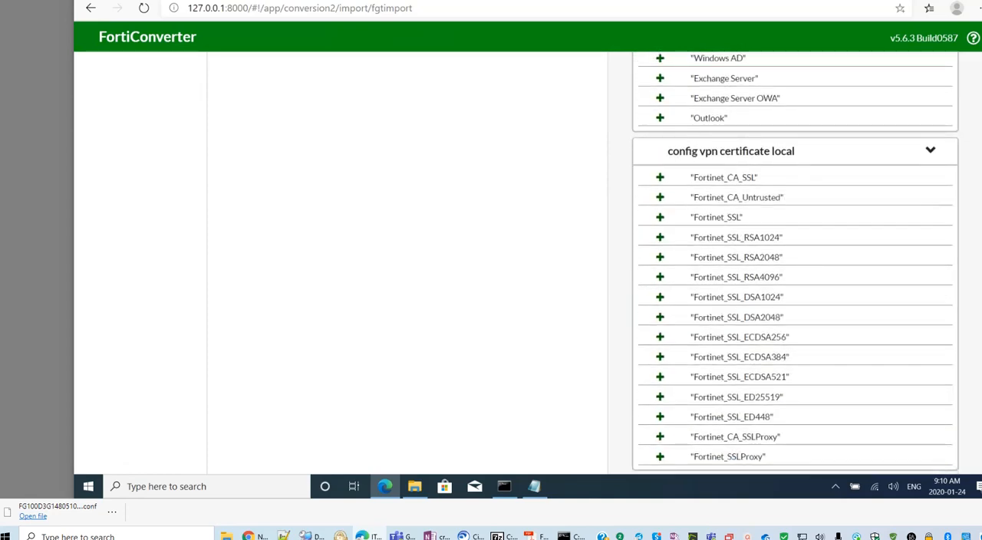
scroll(down, 3)
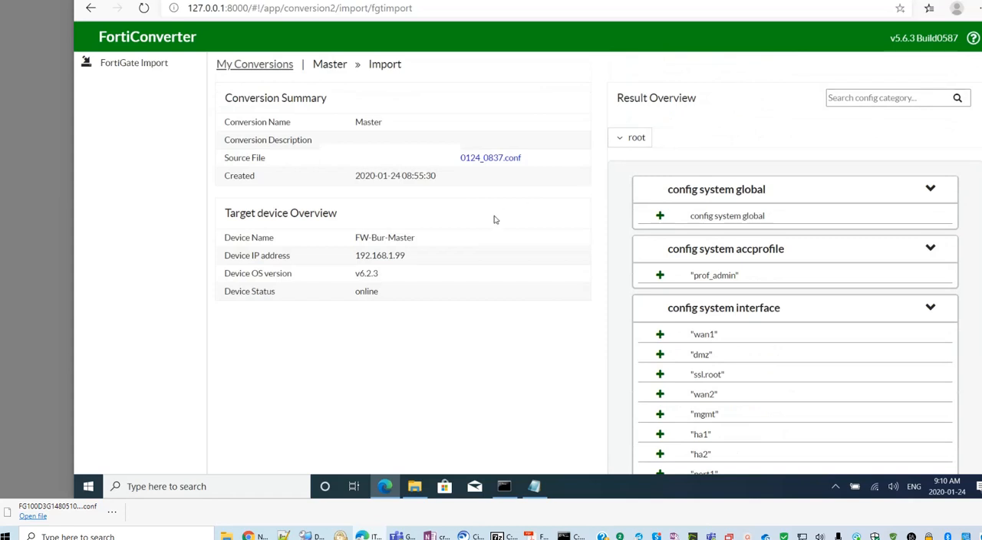
mouse_move(688, 106)
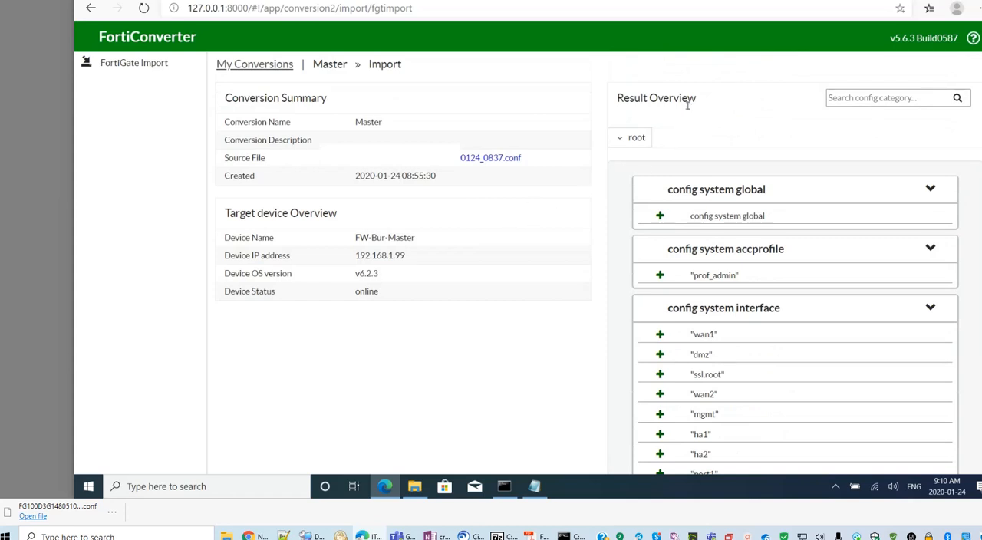
mouse_move(966, 181)
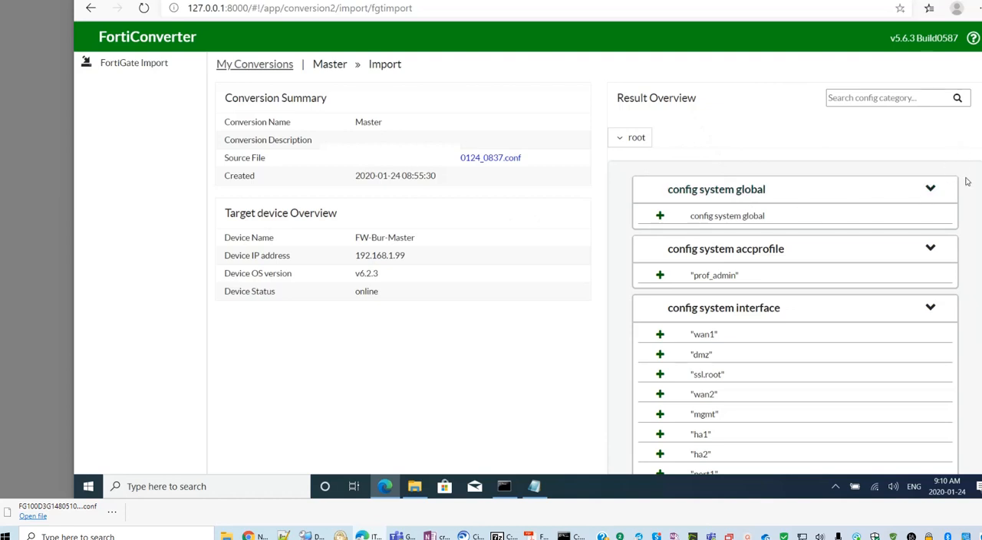
mouse_move(537, 297)
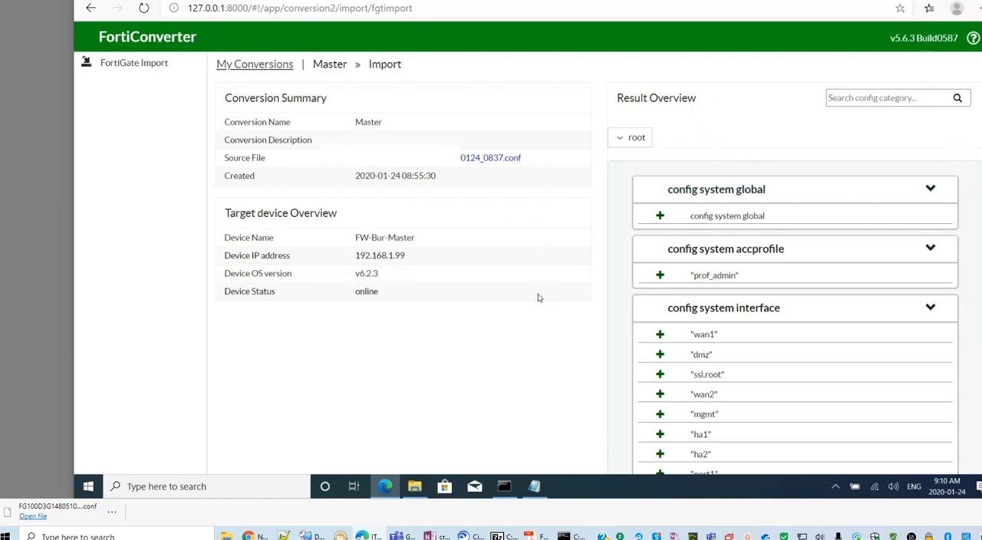
mouse_move(461, 304)
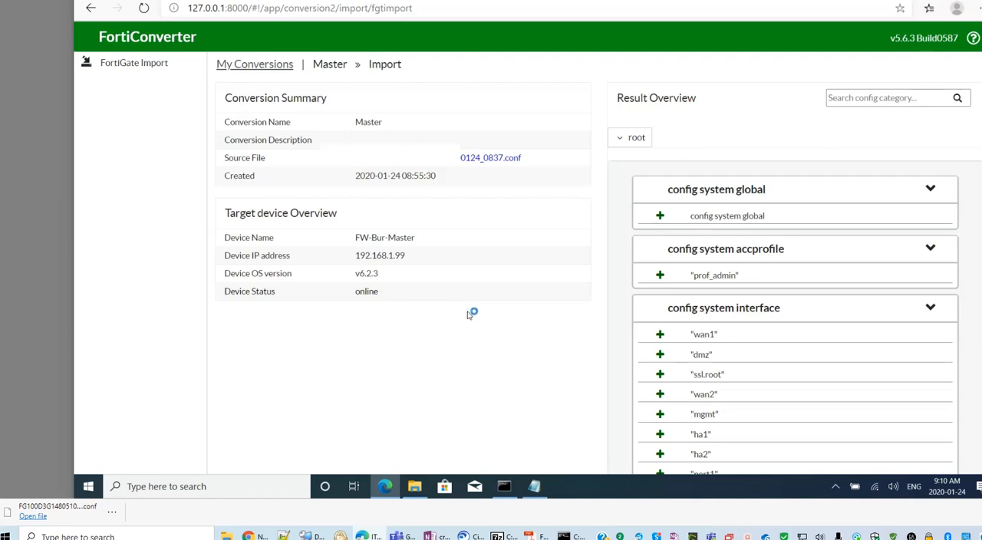
mouse_move(497, 312)
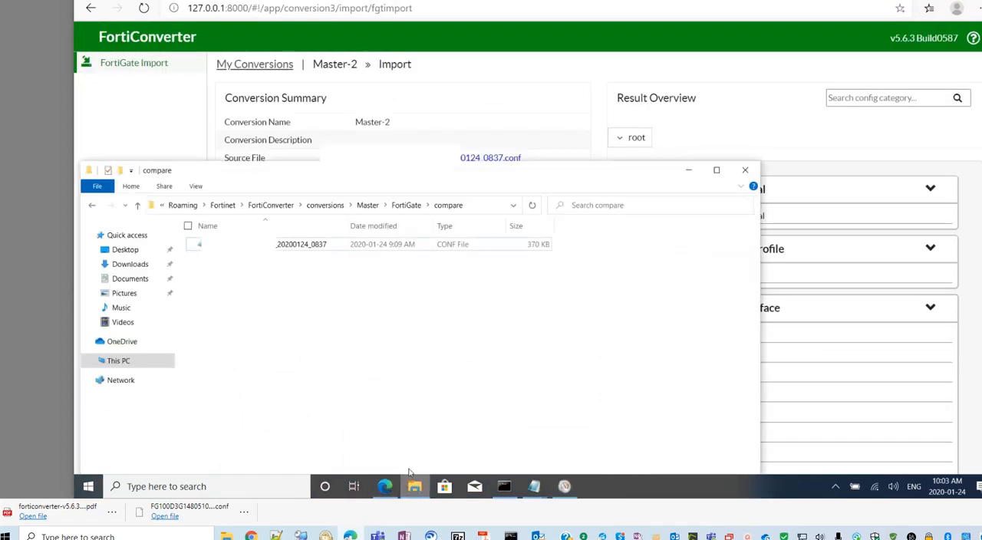
mouse_move(325, 206)
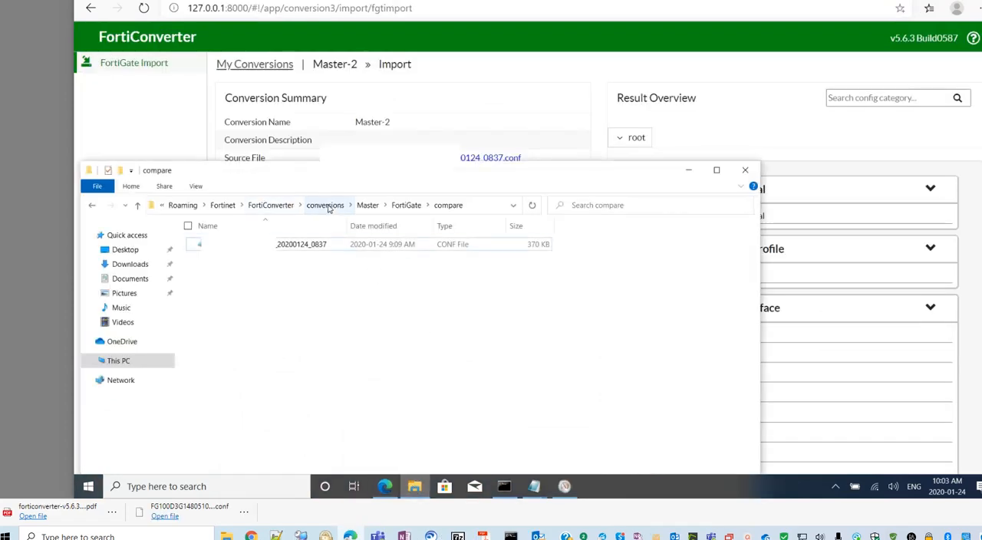
- Navigate from the compare folder up to conversions and into the Master conversion folder
click(326, 206)
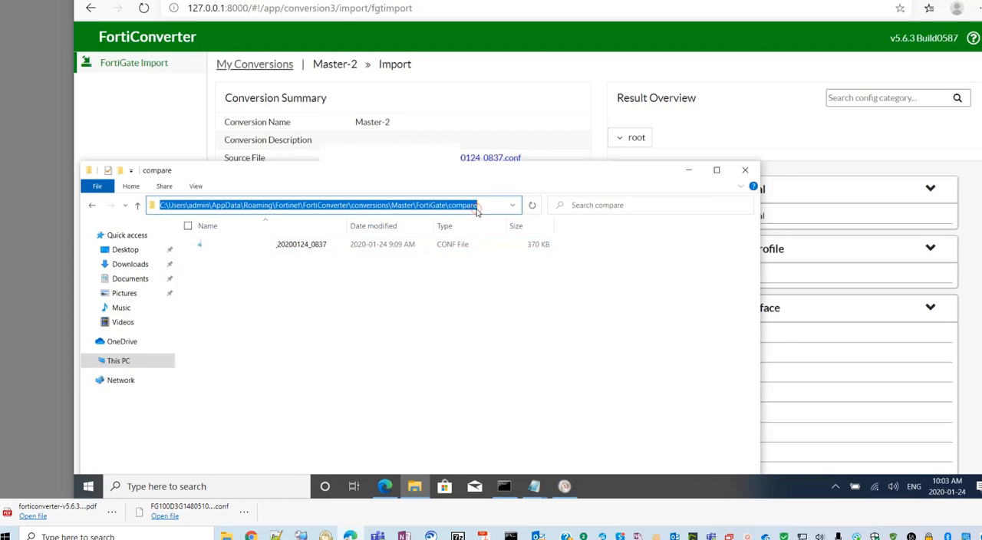
mouse_move(120, 215)
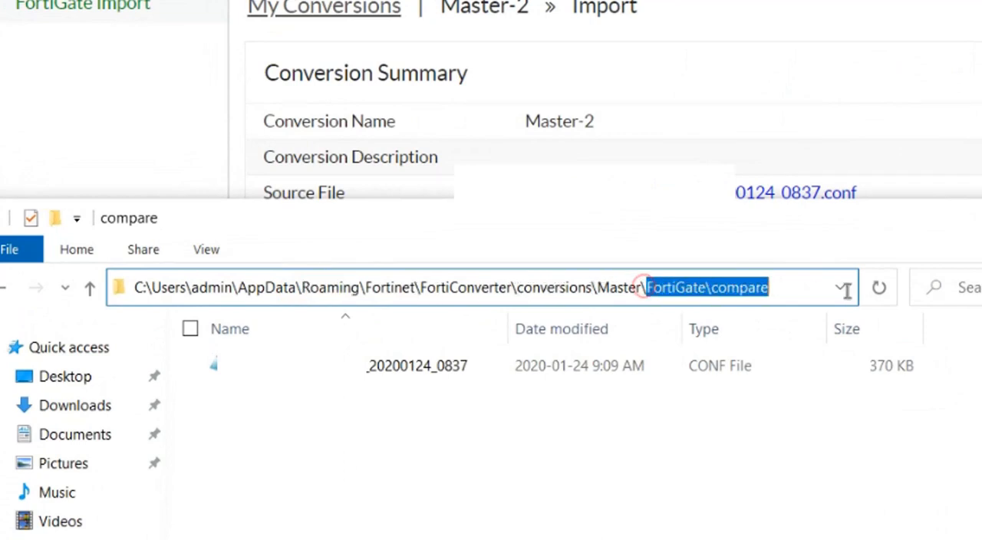
click(841, 288)
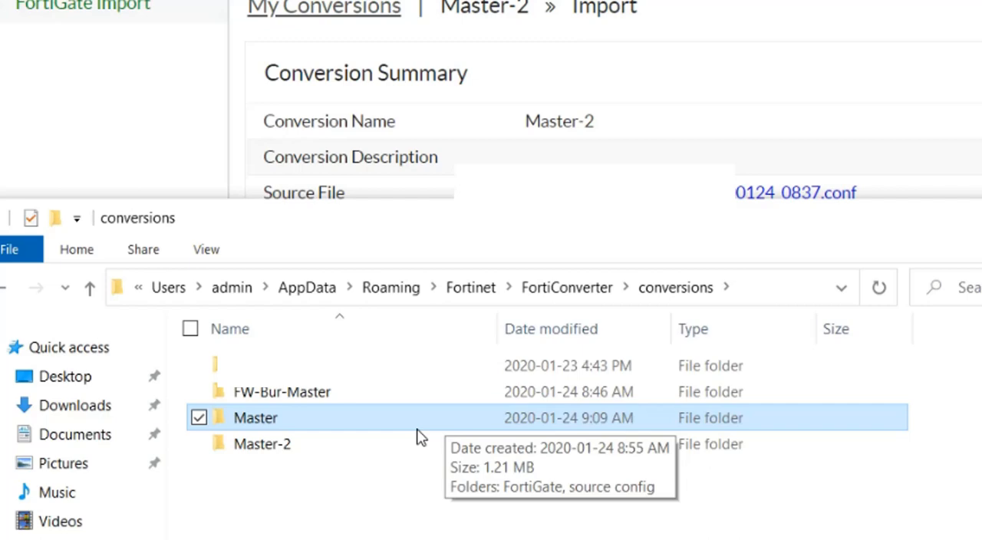
double_click(255, 417)
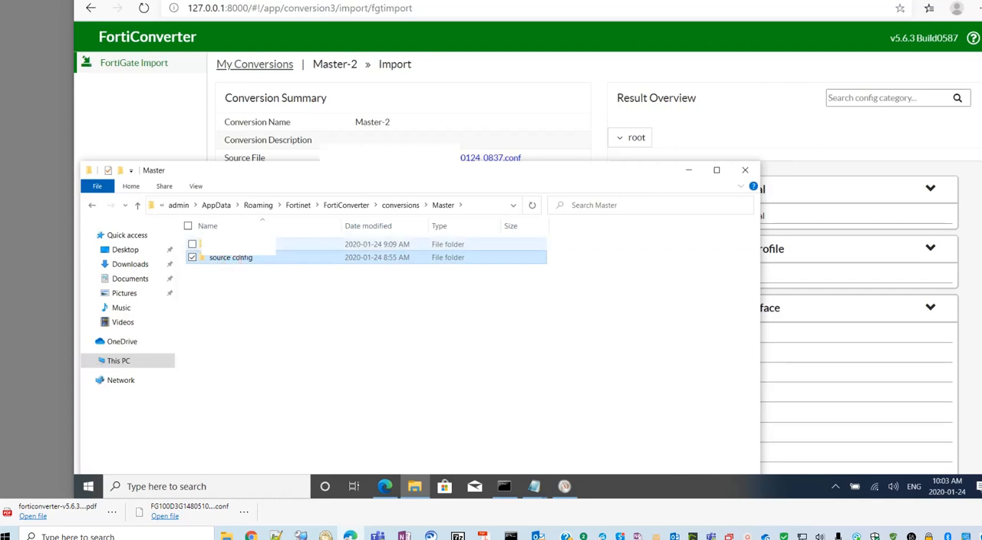
- Open migrated_source_config from Master's FortiGate folder in a text editor
double_click(230, 258)
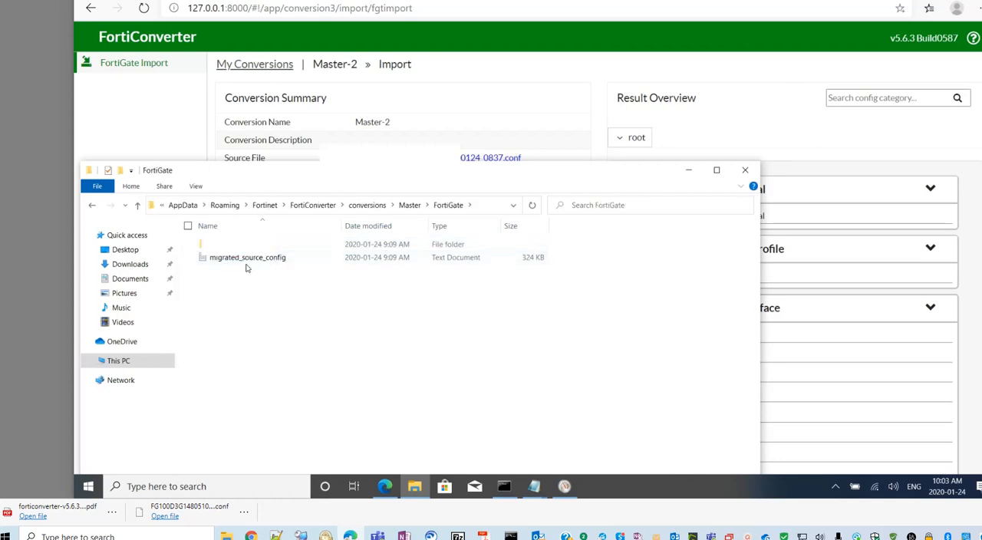
click(247, 258)
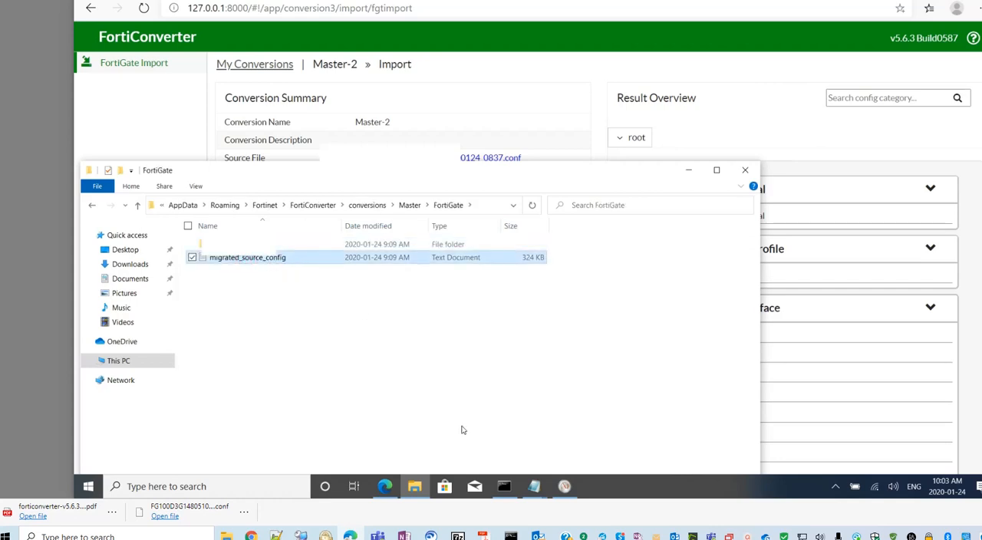
mouse_move(411, 353)
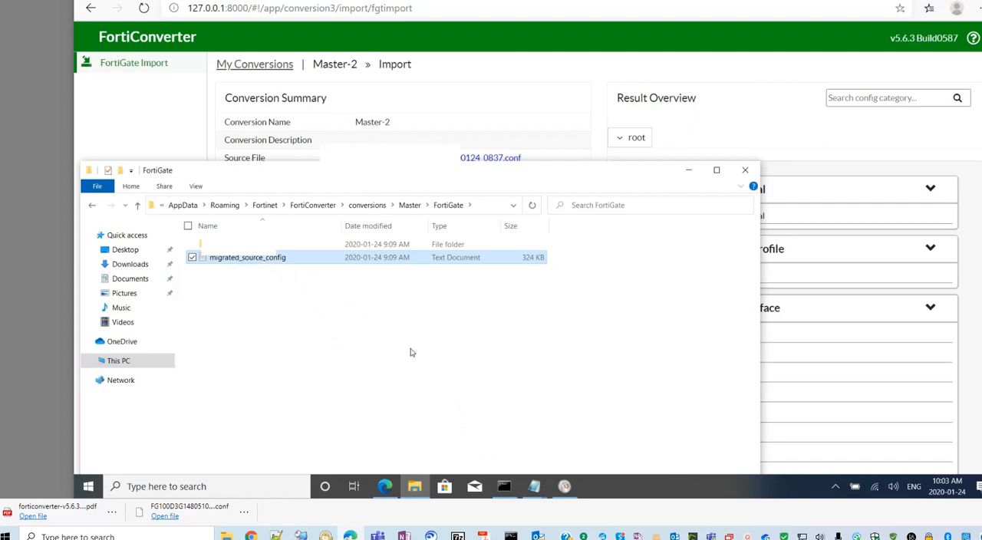
double_click(249, 257)
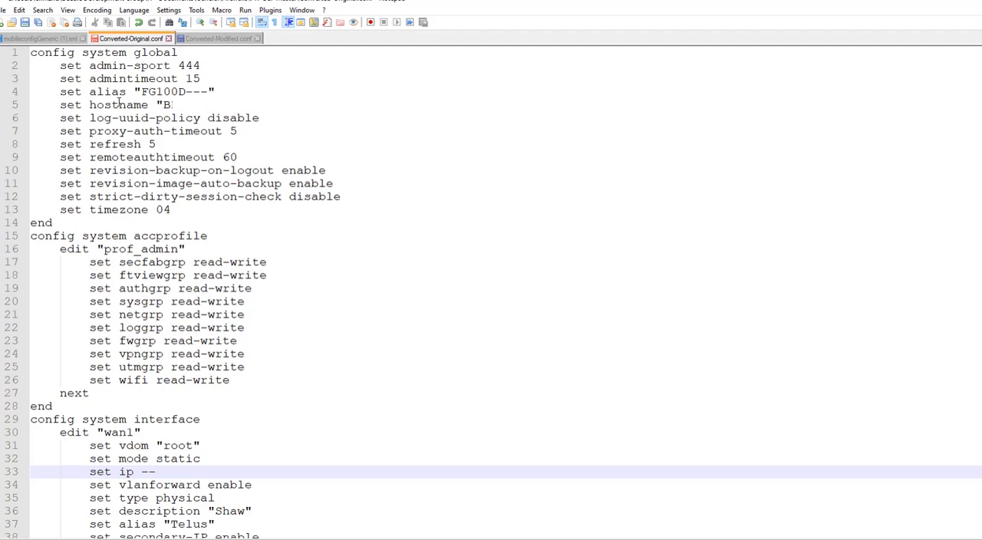
- Switch to the Converted-Modified.conf tab starting with the FG100F-6.2.3 header lines
click(155, 473)
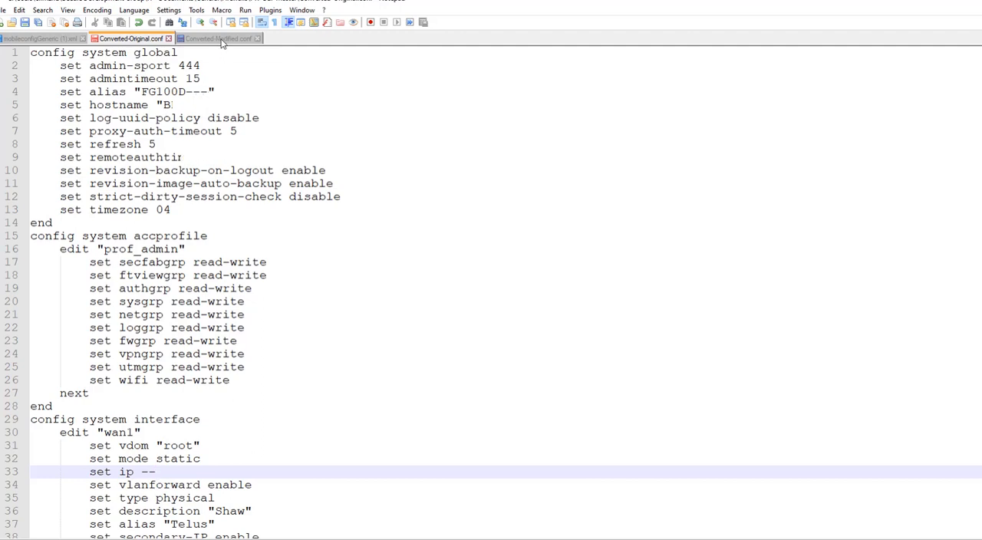
click(218, 38)
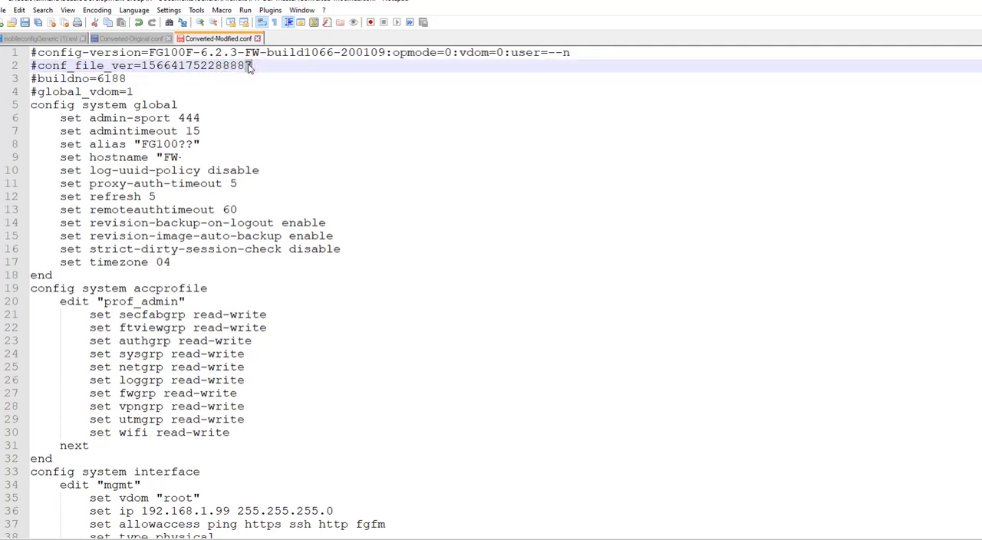
text(9)
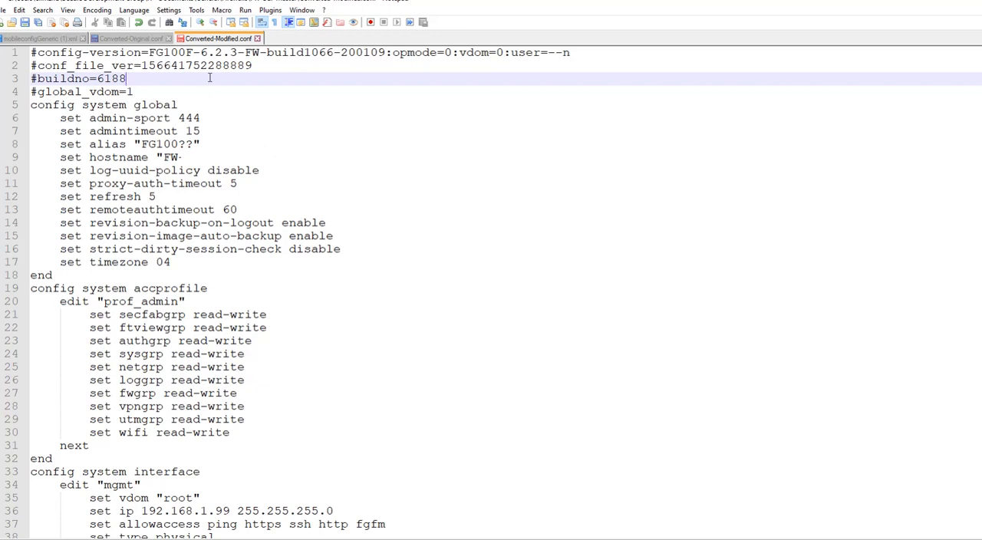
click(138, 92)
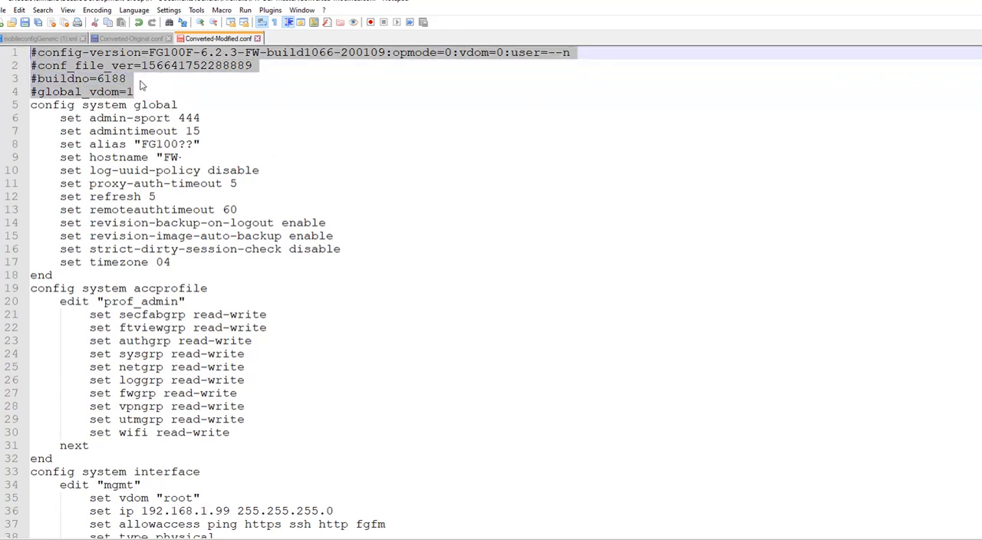
click(151, 84)
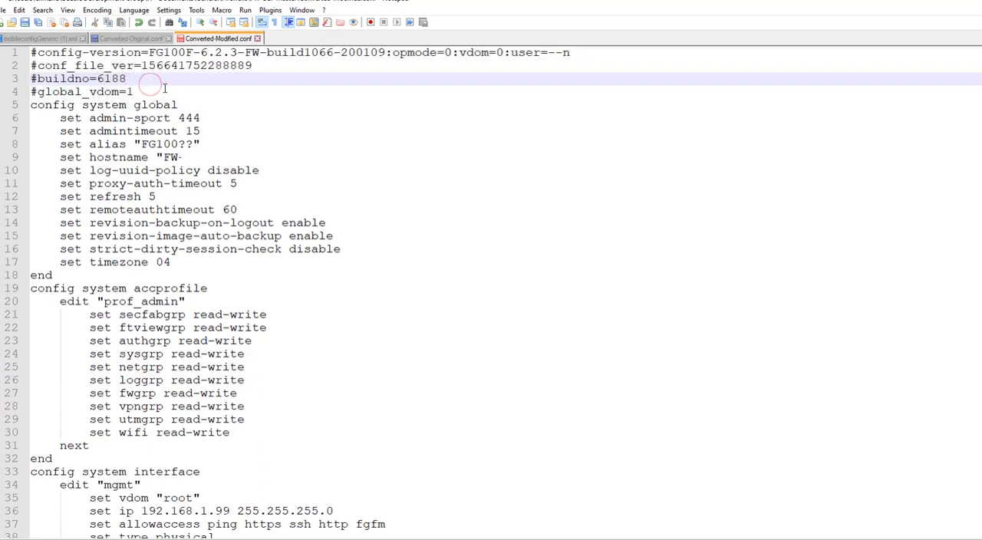
click(126, 78)
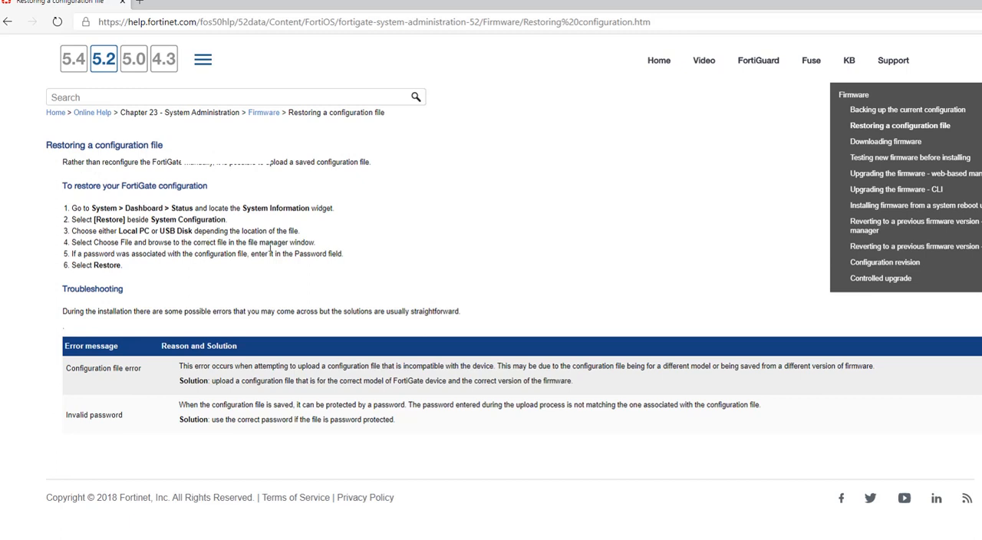
mouse_move(270, 245)
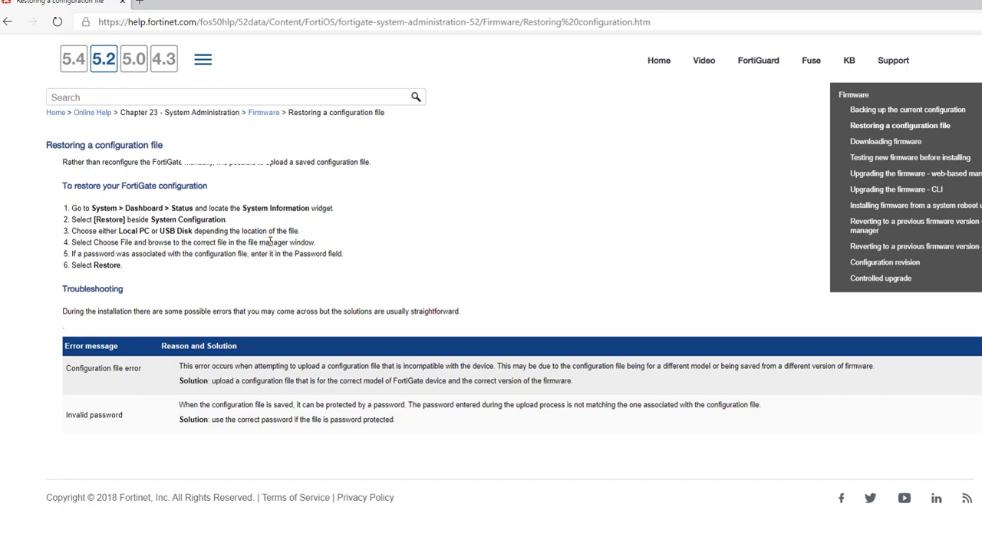